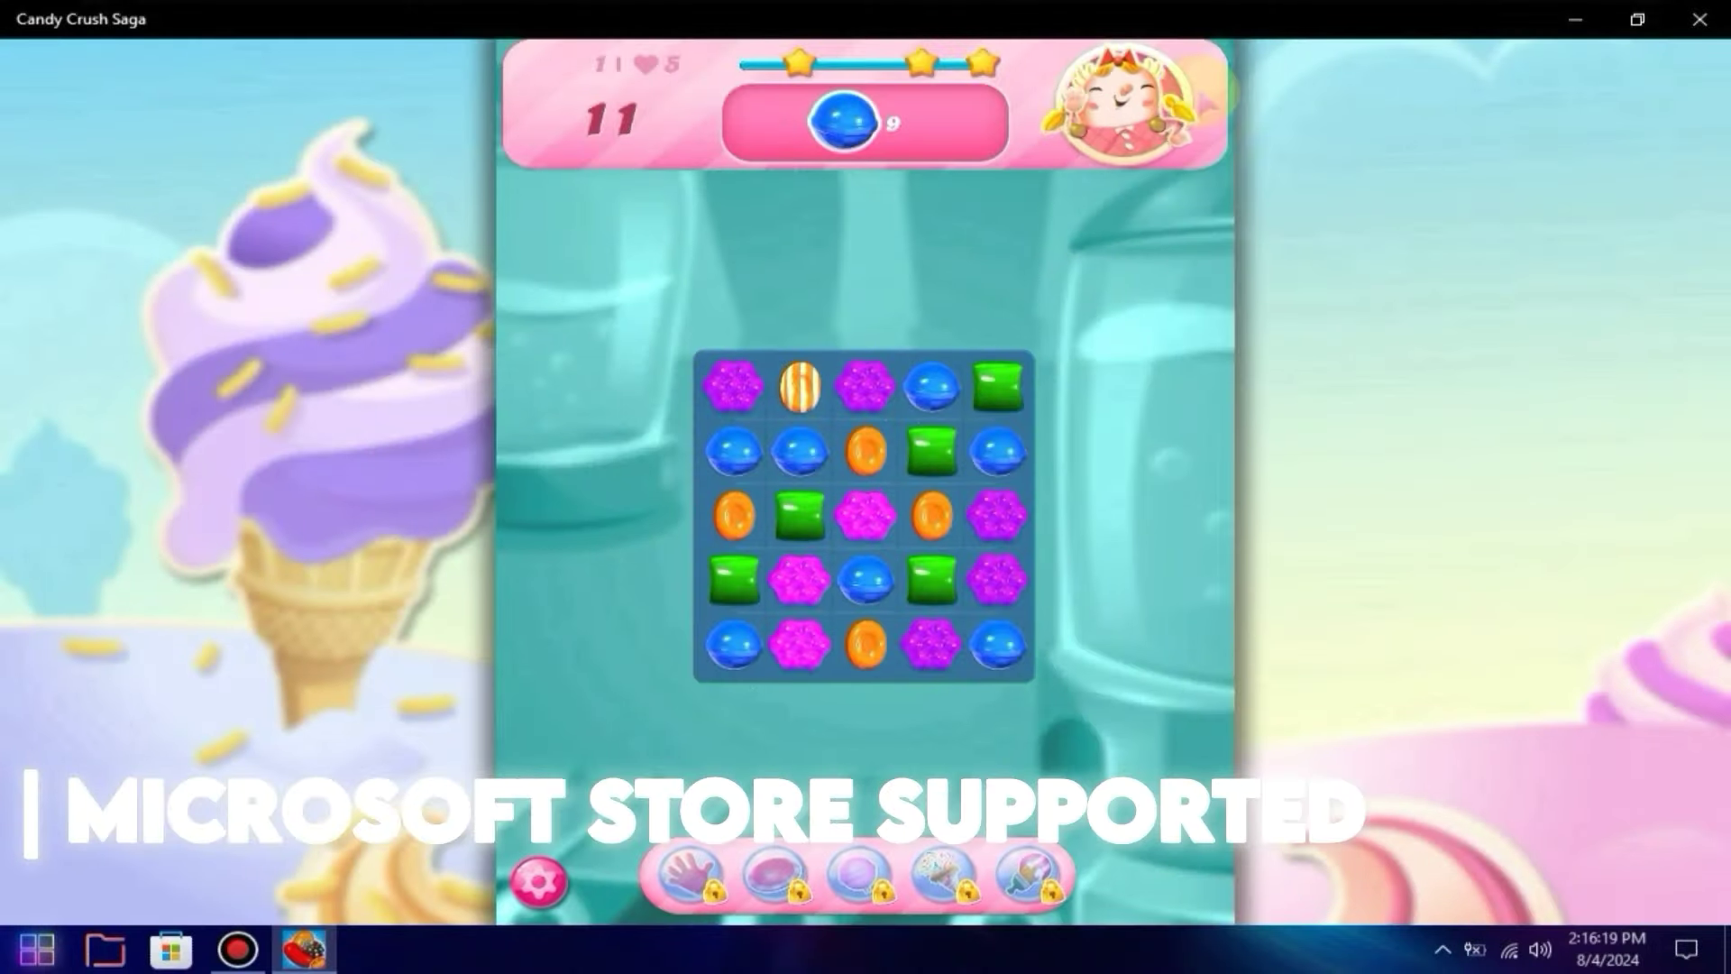
# Close the Candy Crush Saga window to reveal the desktop and Neon Gamer archive
pyautogui.click(1699, 19)
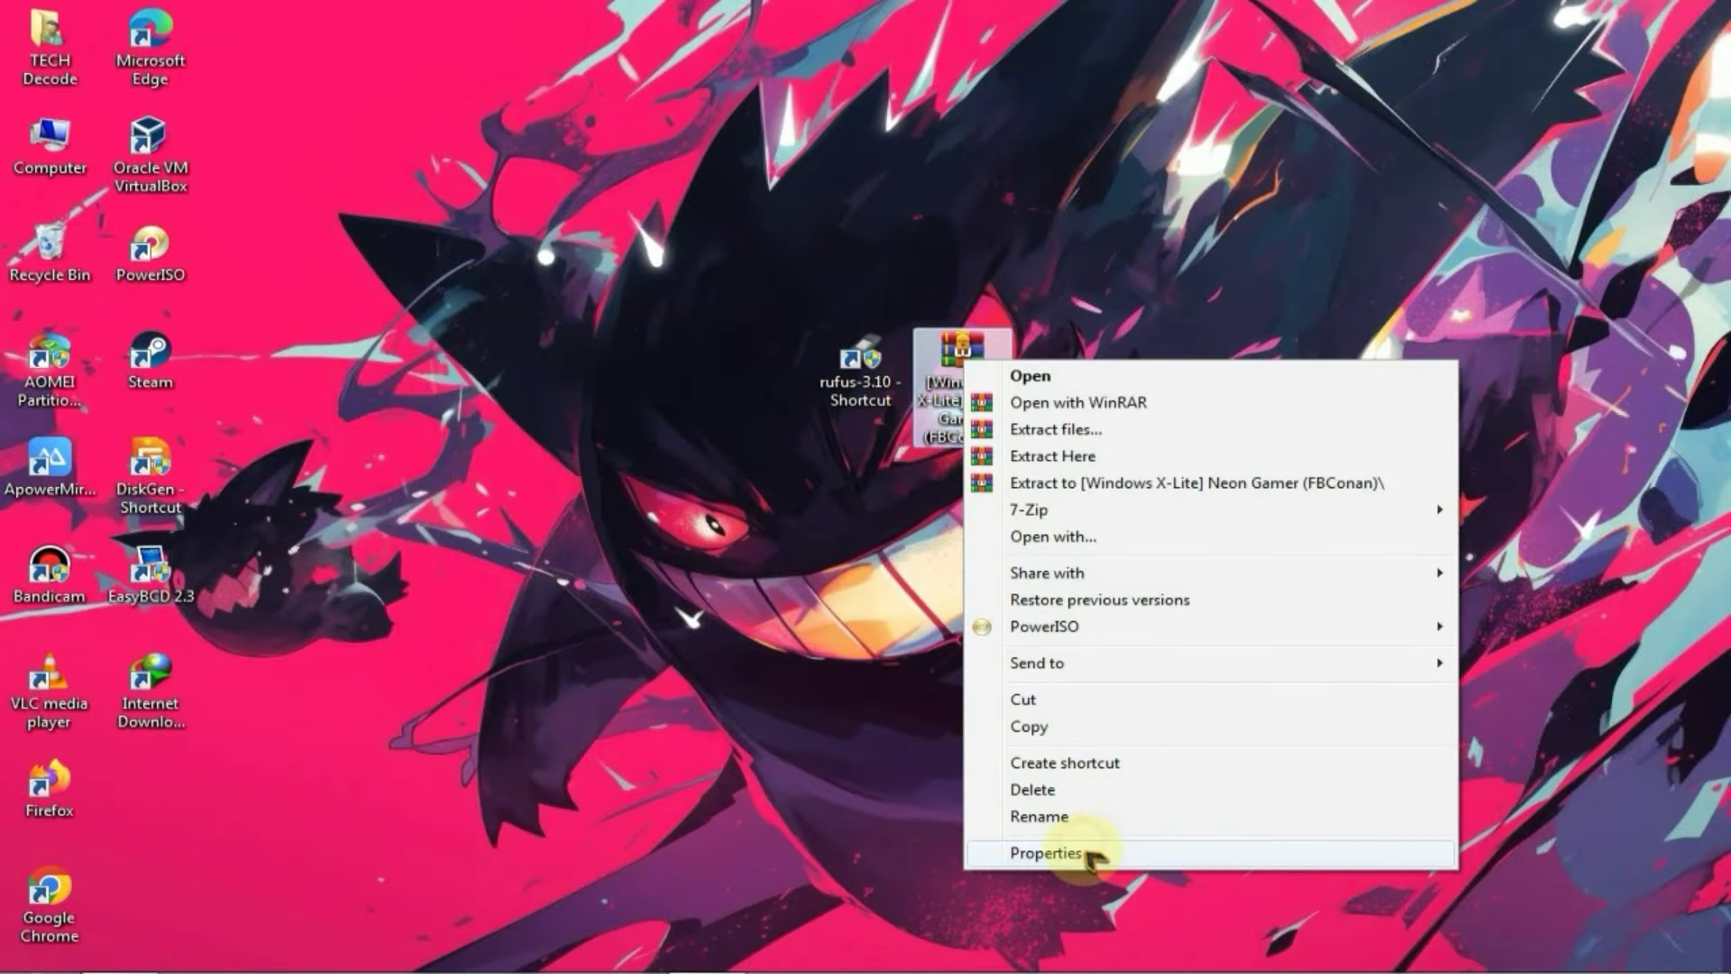
# Extract the Windows X-Lite Neon Gamer archive with WinRAR into a desktop folder
pyautogui.click(1044, 852)
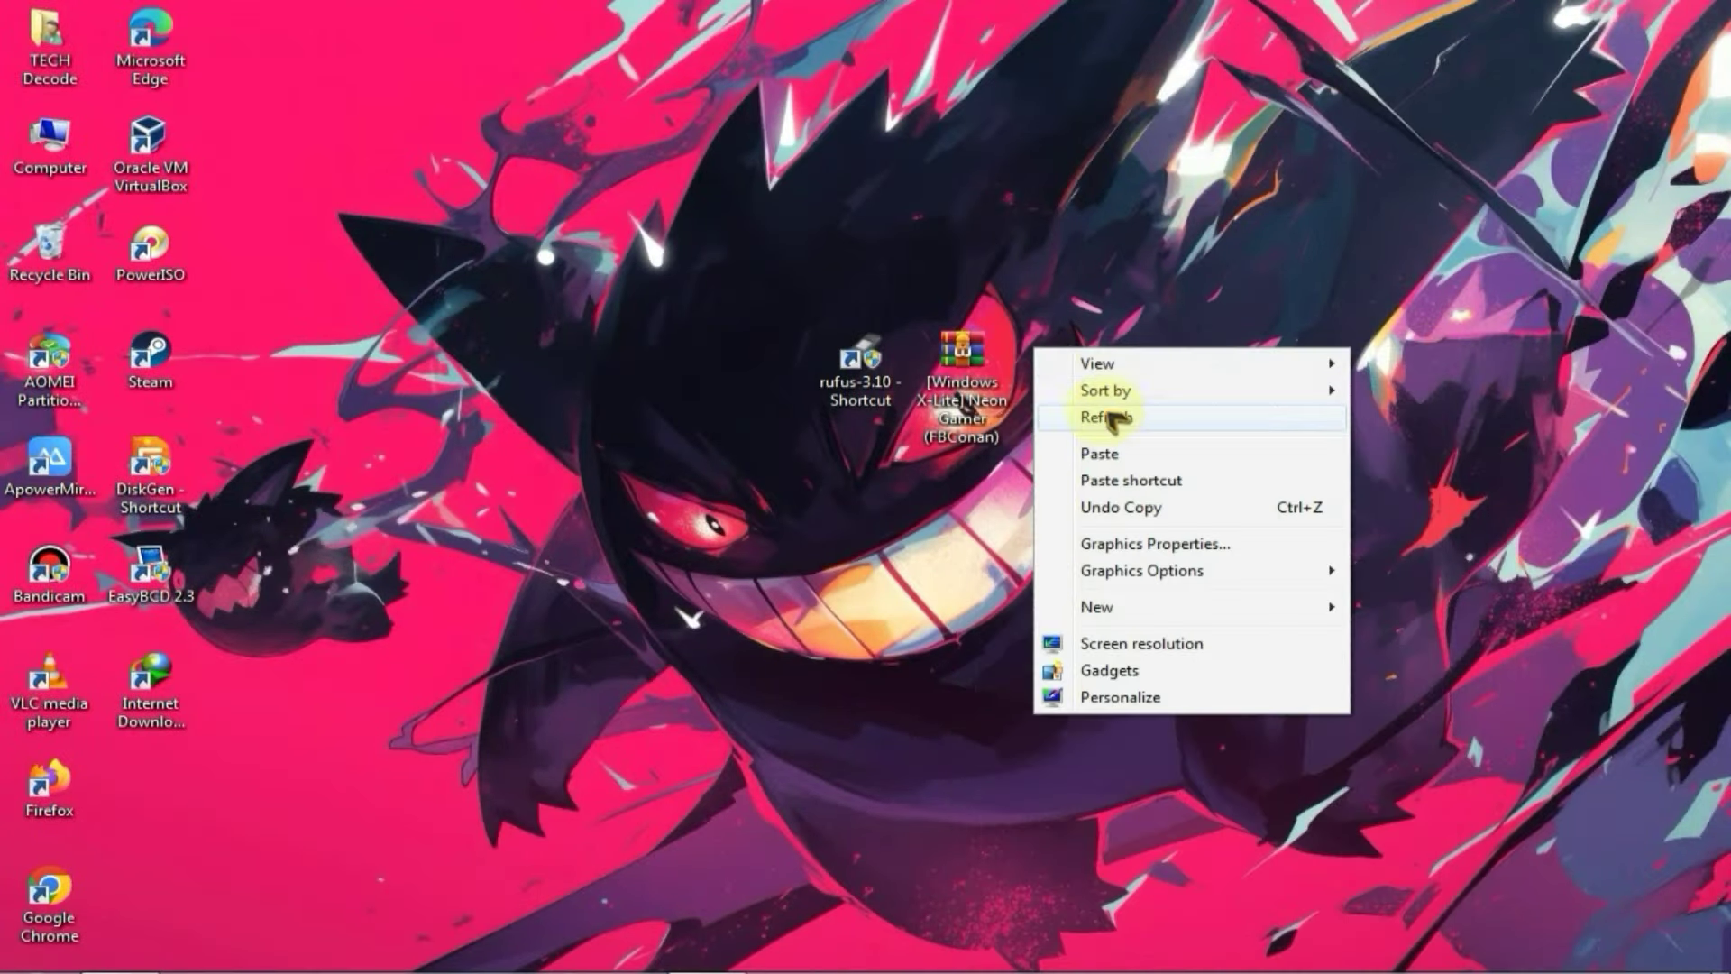
pyautogui.click(1106, 416)
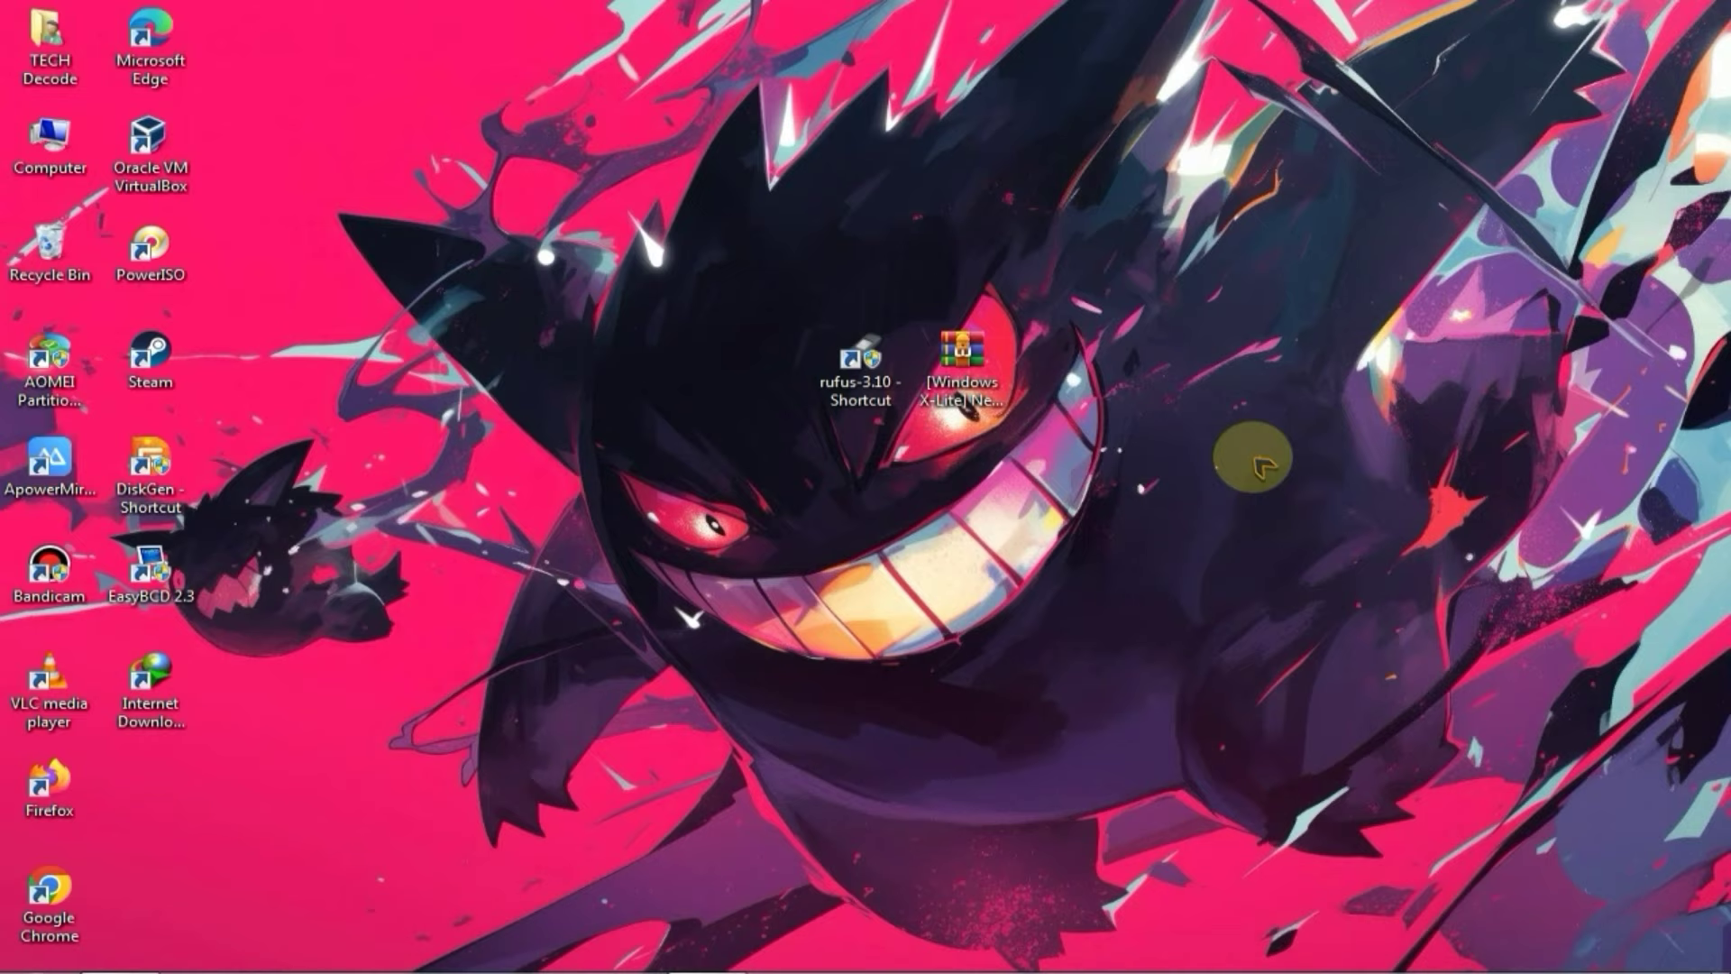
pyautogui.moveTo(1043, 409)
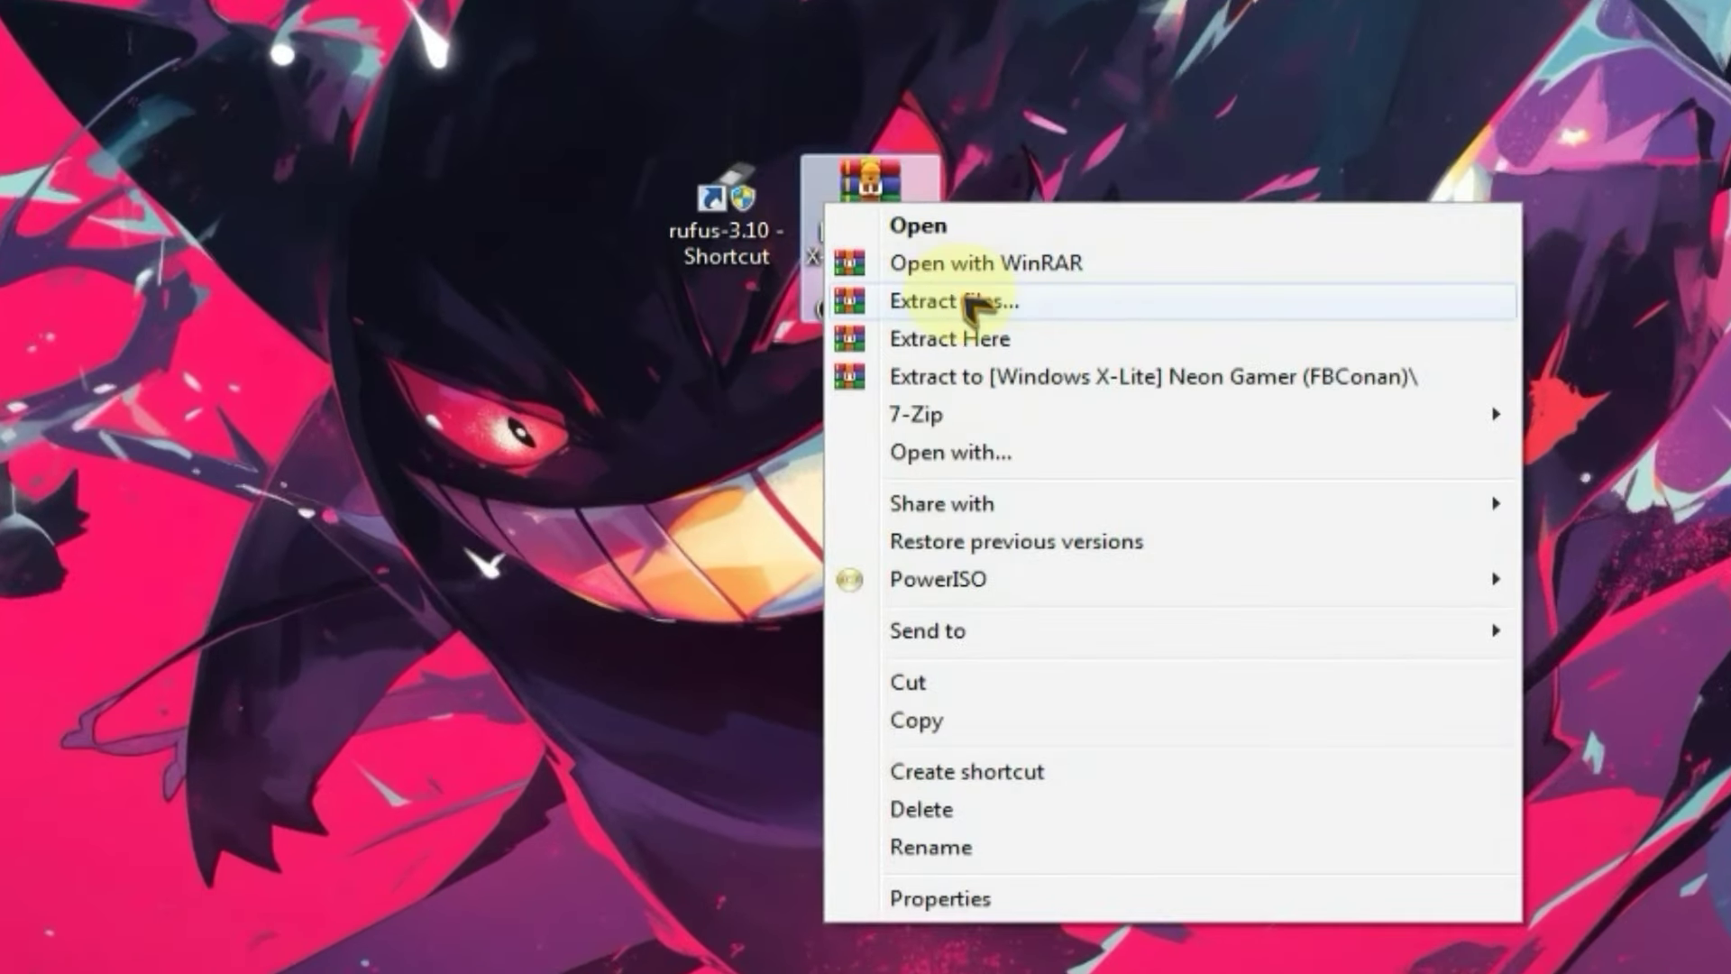
pyautogui.click(953, 300)
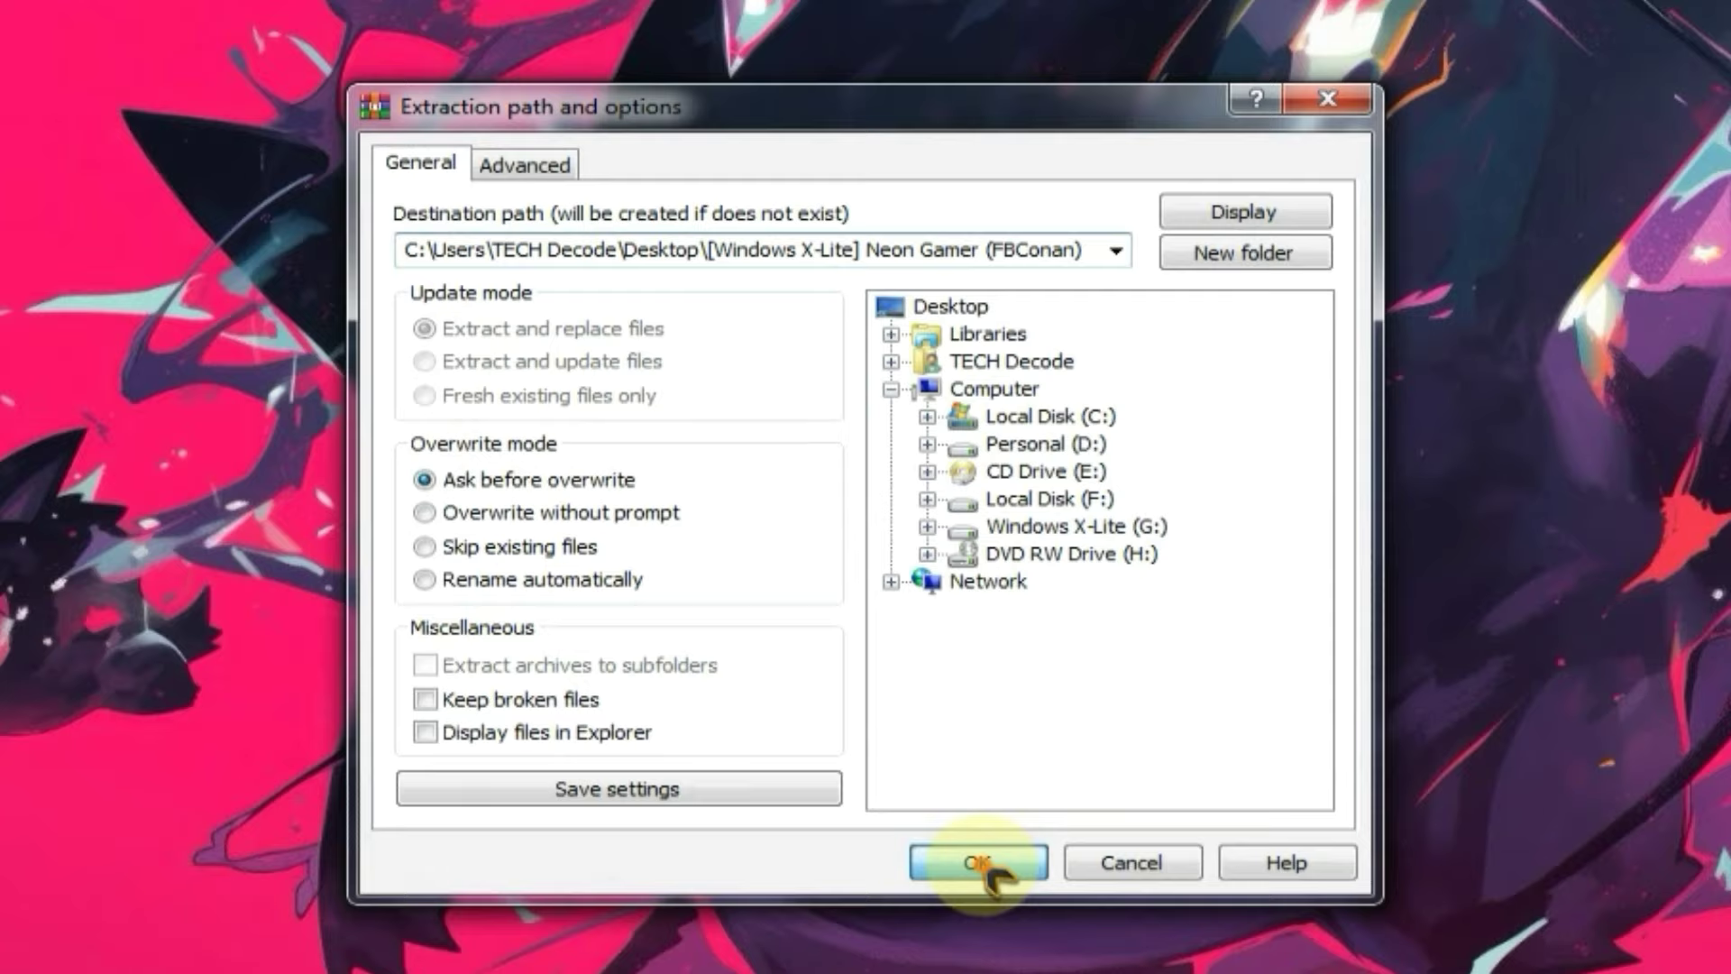
pyautogui.click(975, 862)
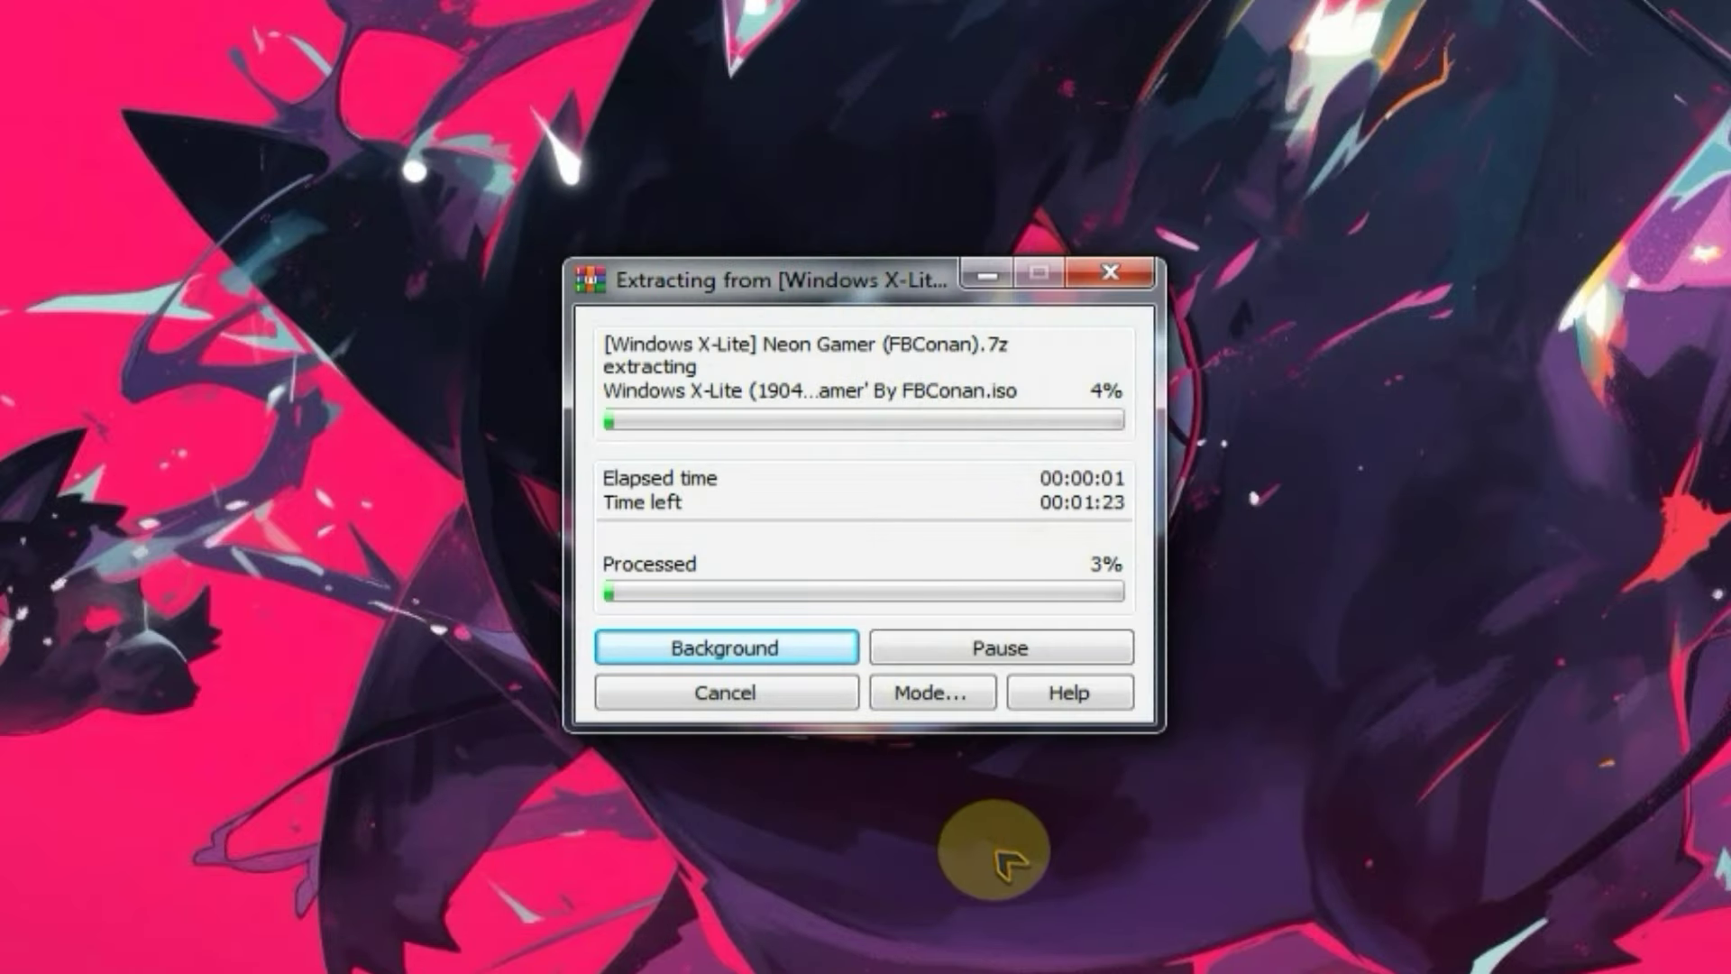
pyautogui.click(724, 647)
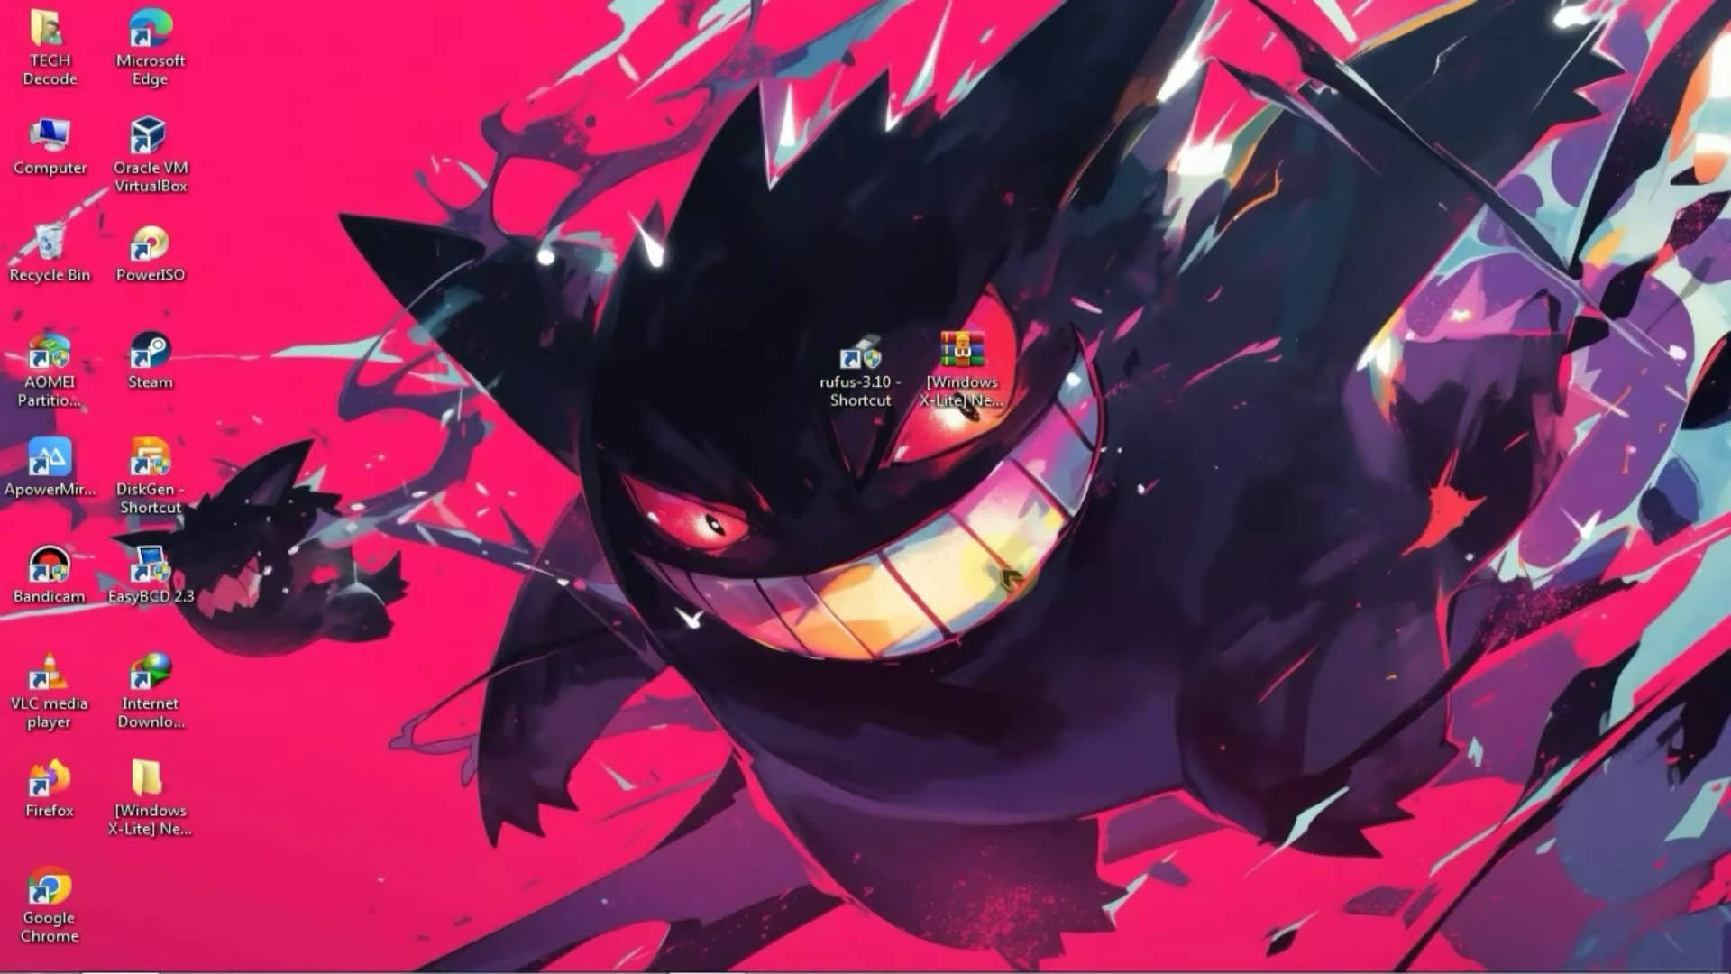
# Load the Windows X-Lite ISO into Rufus and set the partition scheme to MBR
pyautogui.click(862, 365)
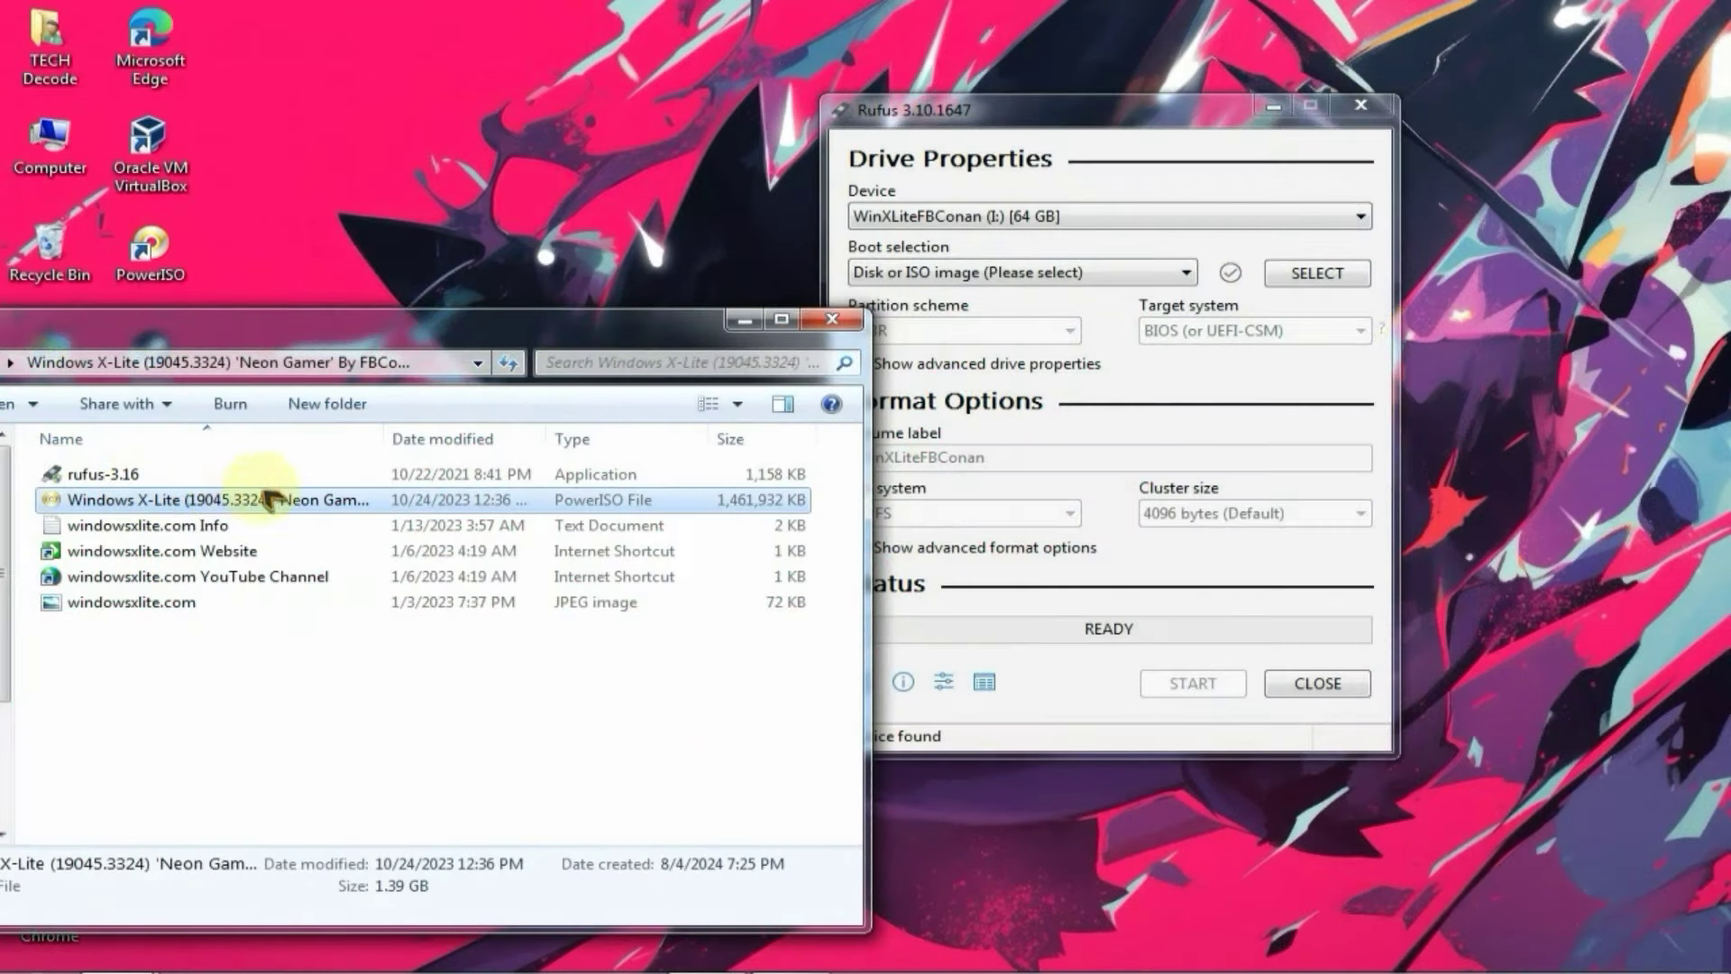
pyautogui.click(1315, 272)
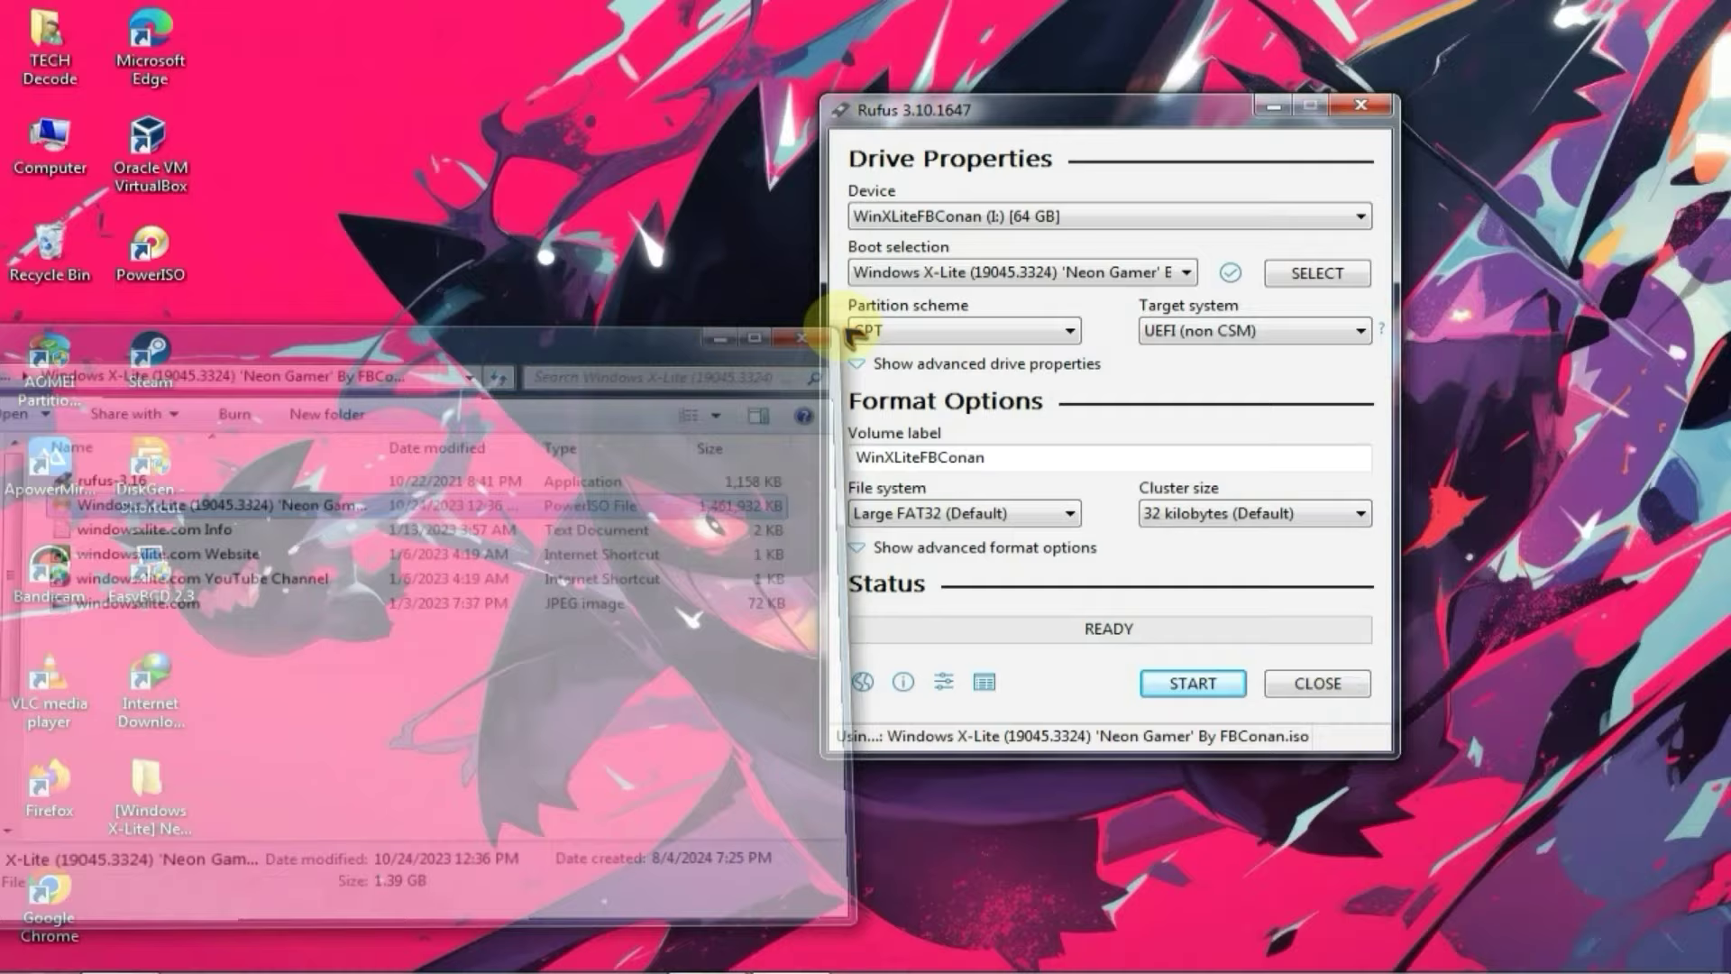
pyautogui.click(894, 359)
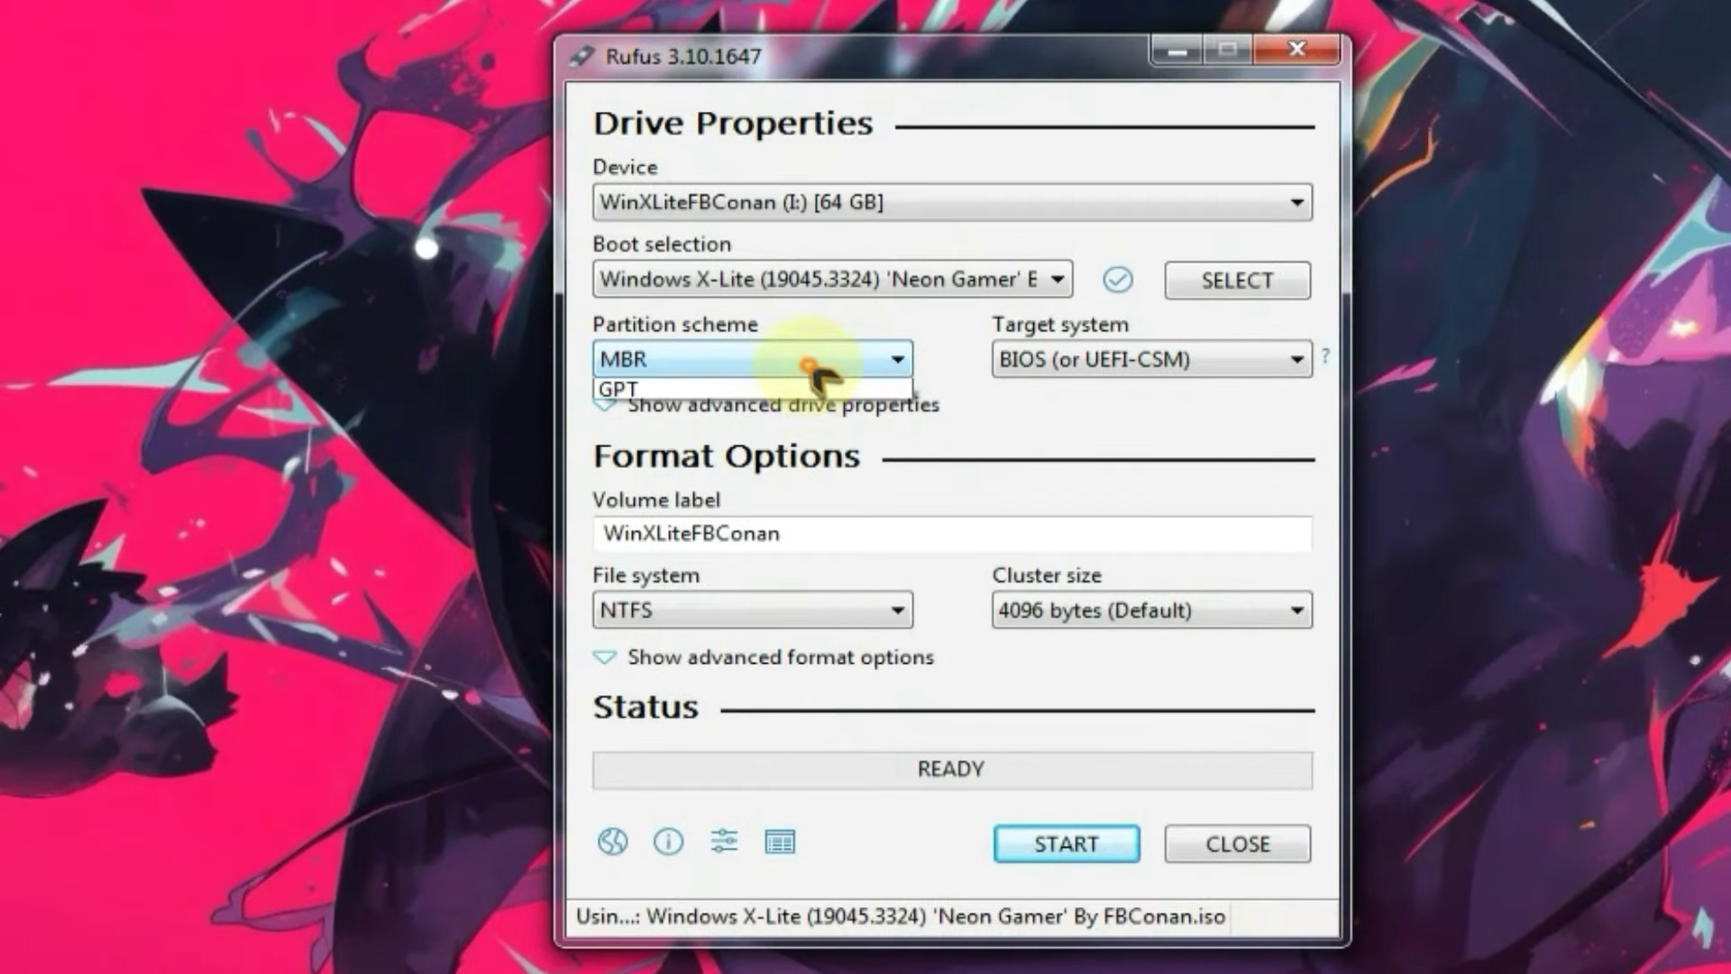
pyautogui.click(752, 358)
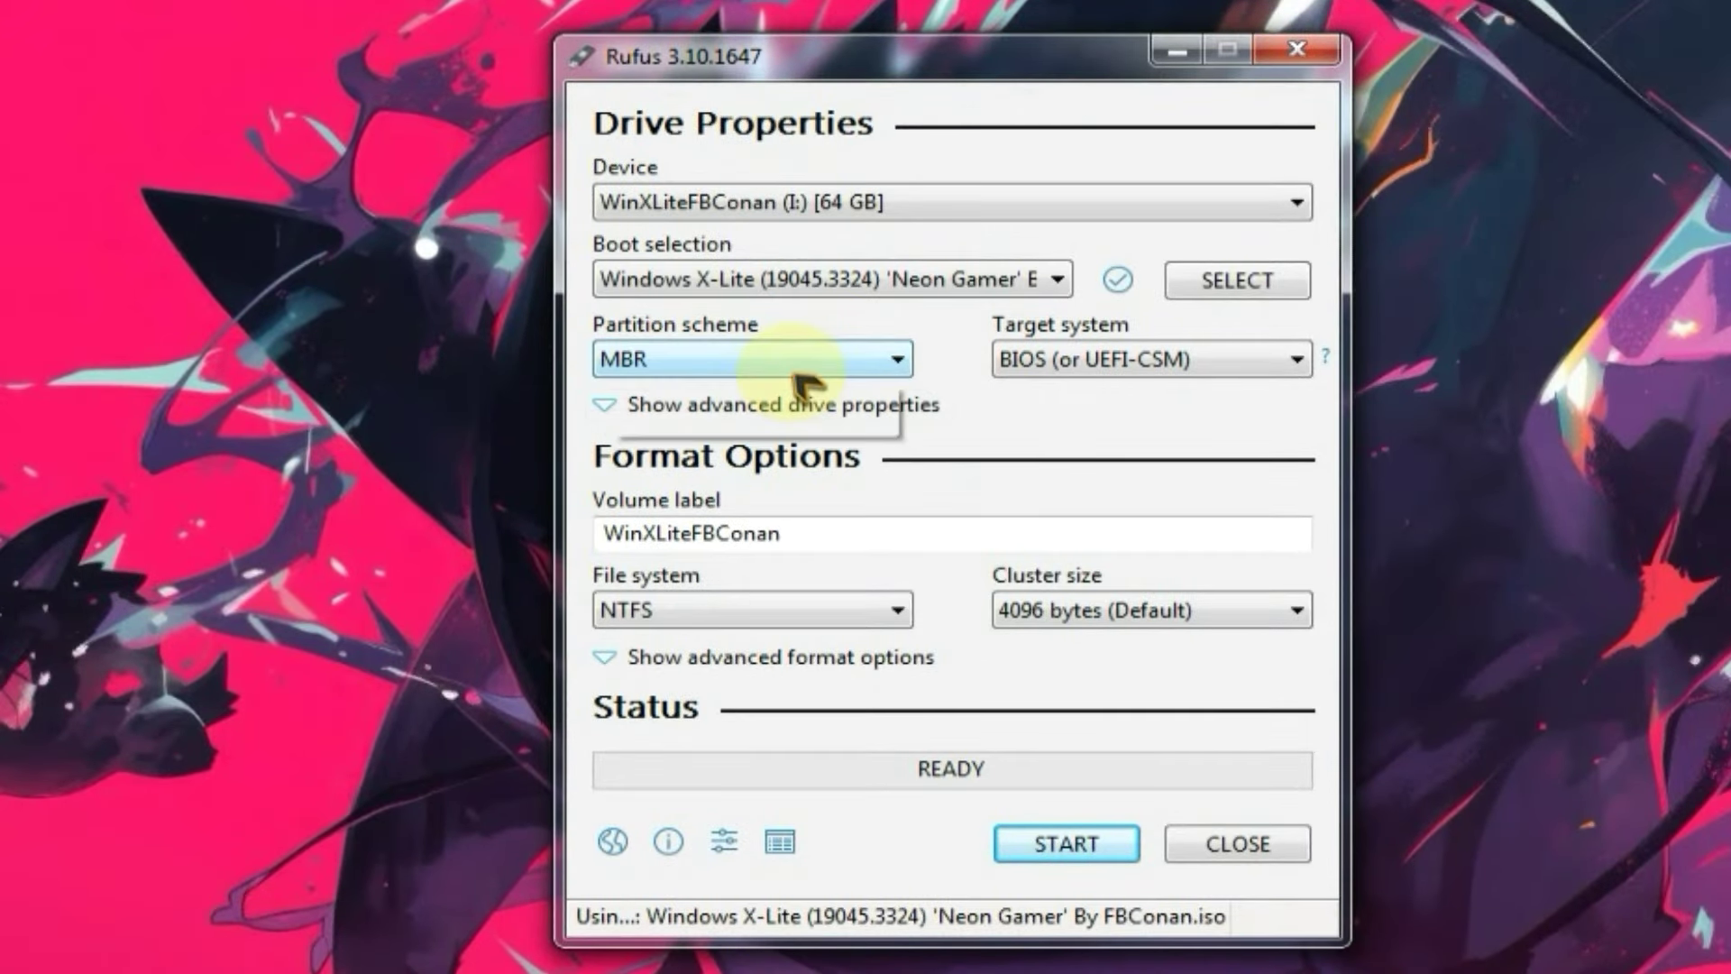
pyautogui.moveTo(777, 398)
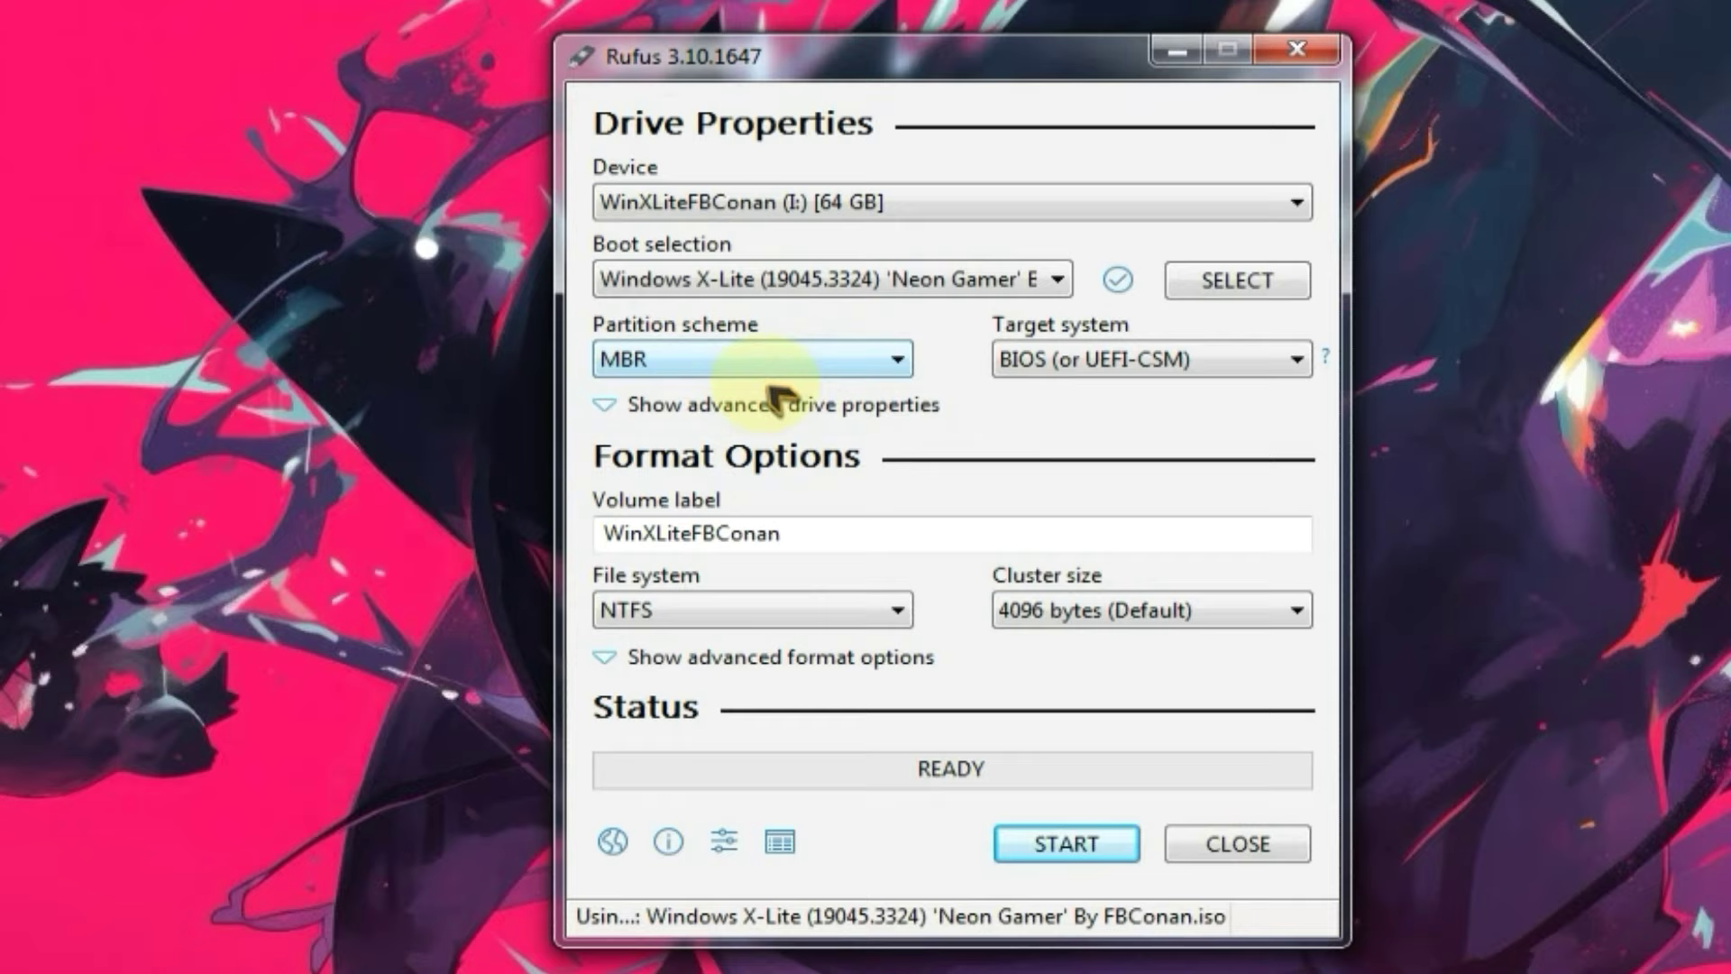
# Start writing the ISO to the 64 GB USB drive, confirming data erasure
pyautogui.click(14, 947)
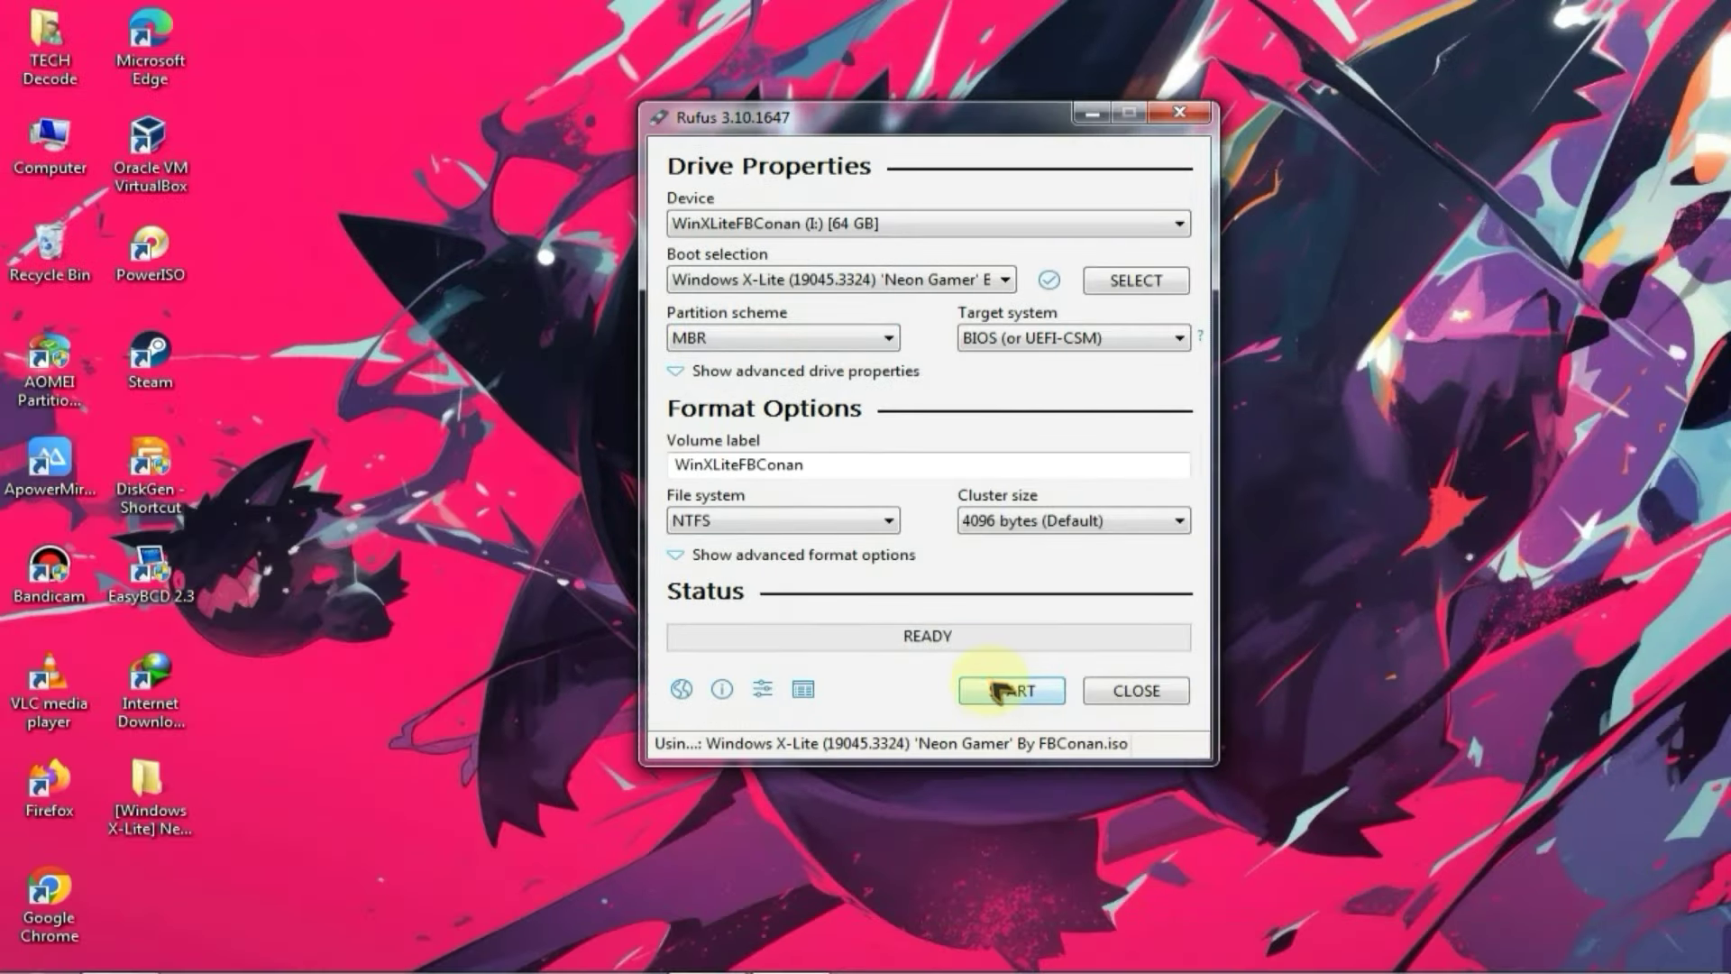
pyautogui.click(1009, 690)
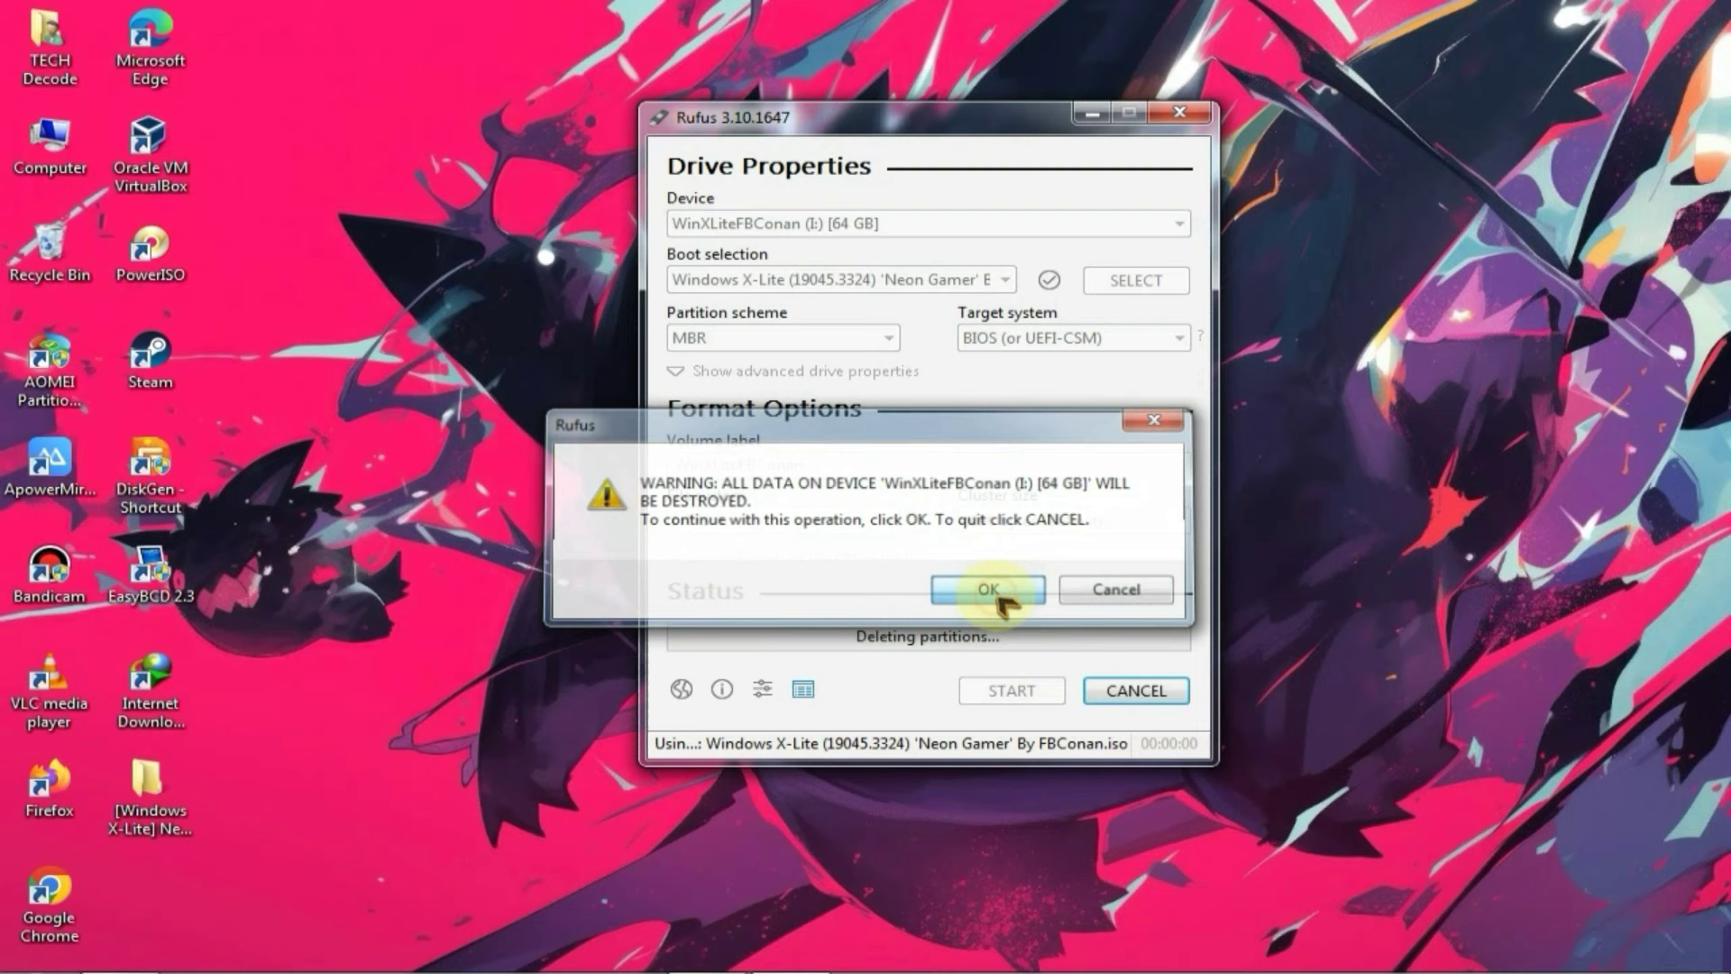
pyautogui.click(985, 589)
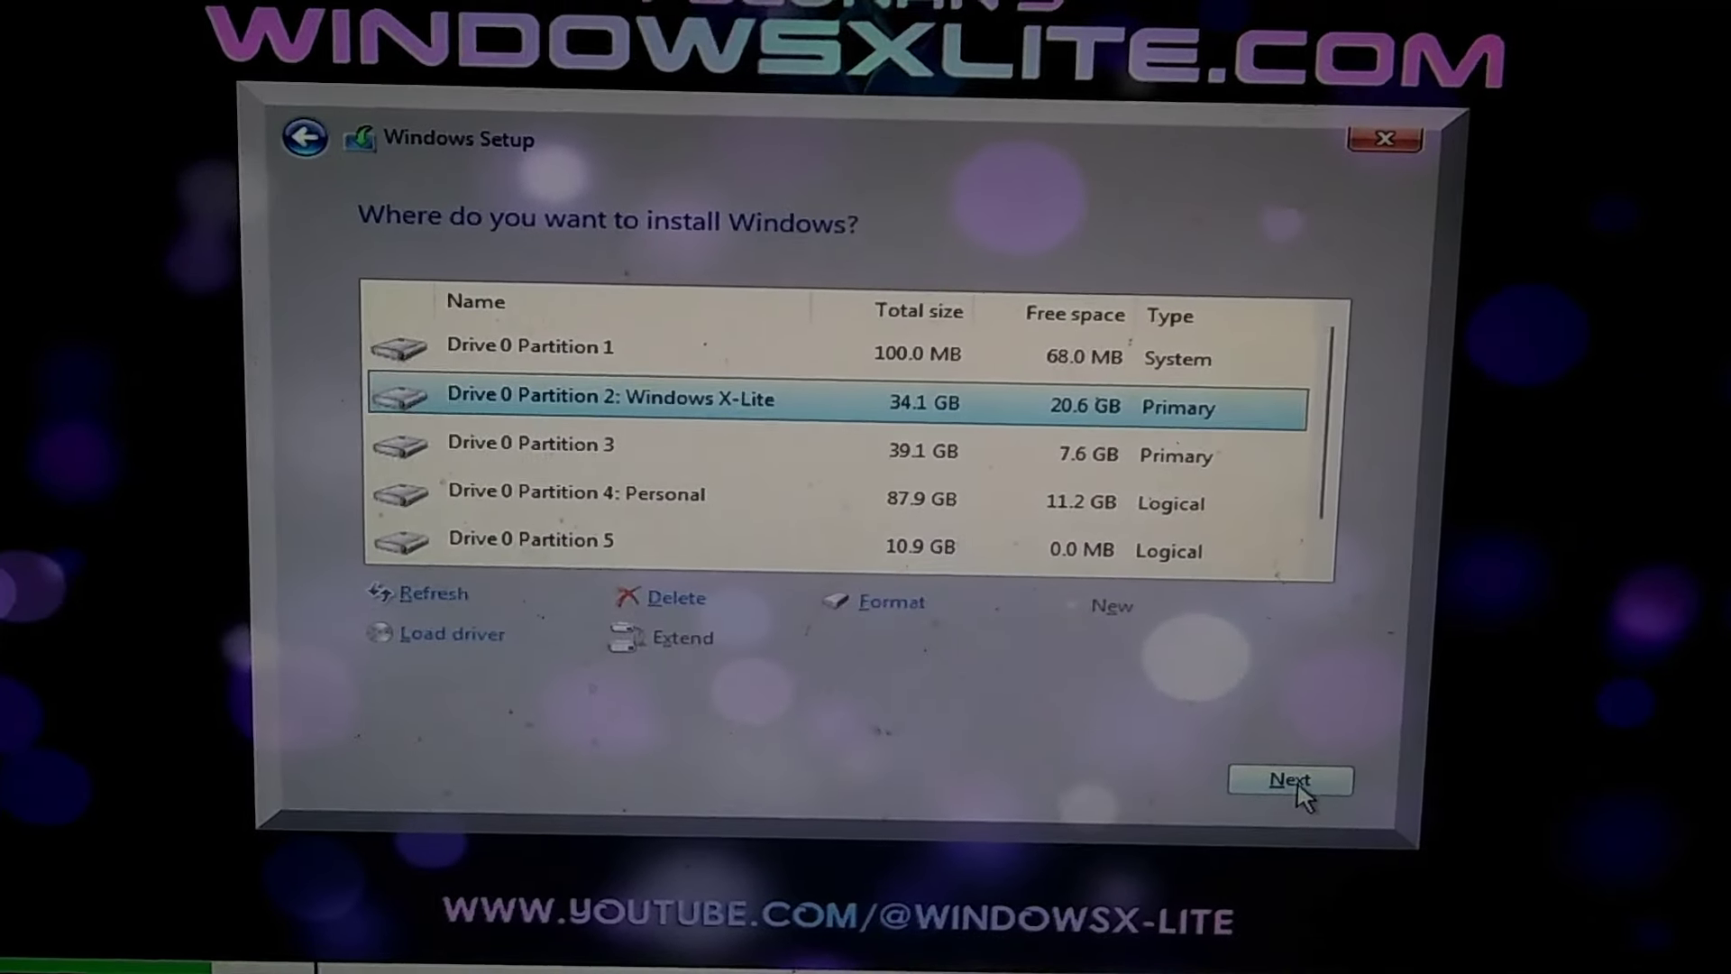
# Select Drive 0 Partition 6 (Extra : D, 60.8 GB) as the install location
pyautogui.click(1291, 780)
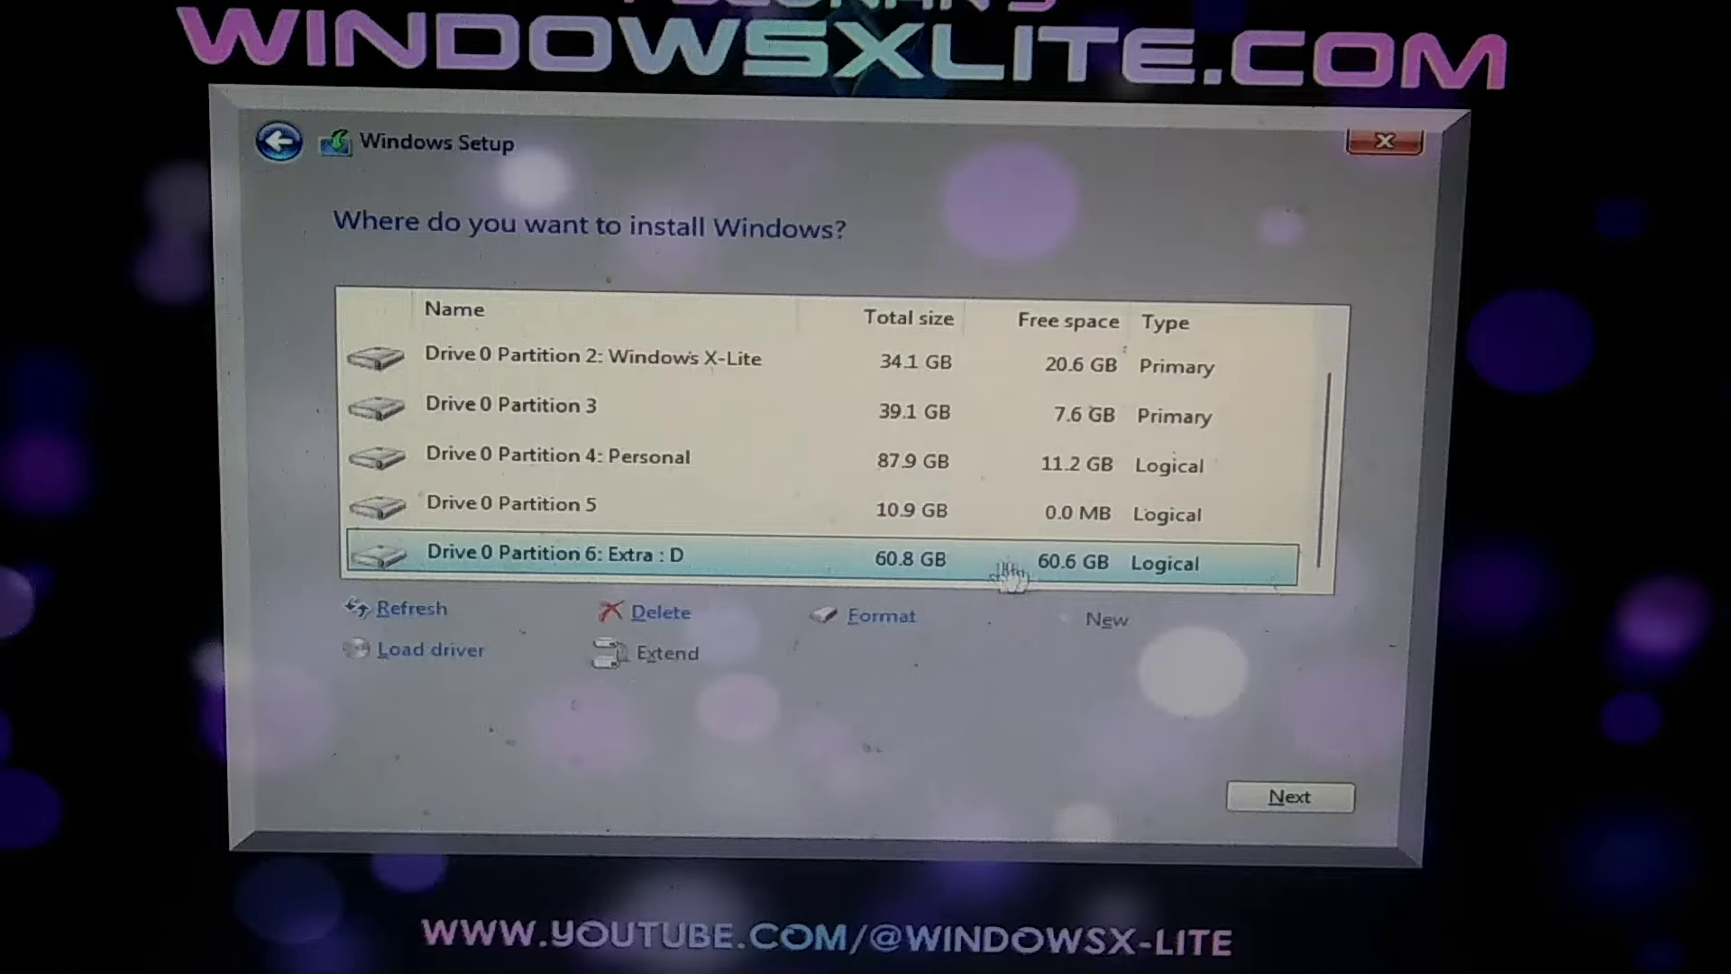
pyautogui.click(1288, 796)
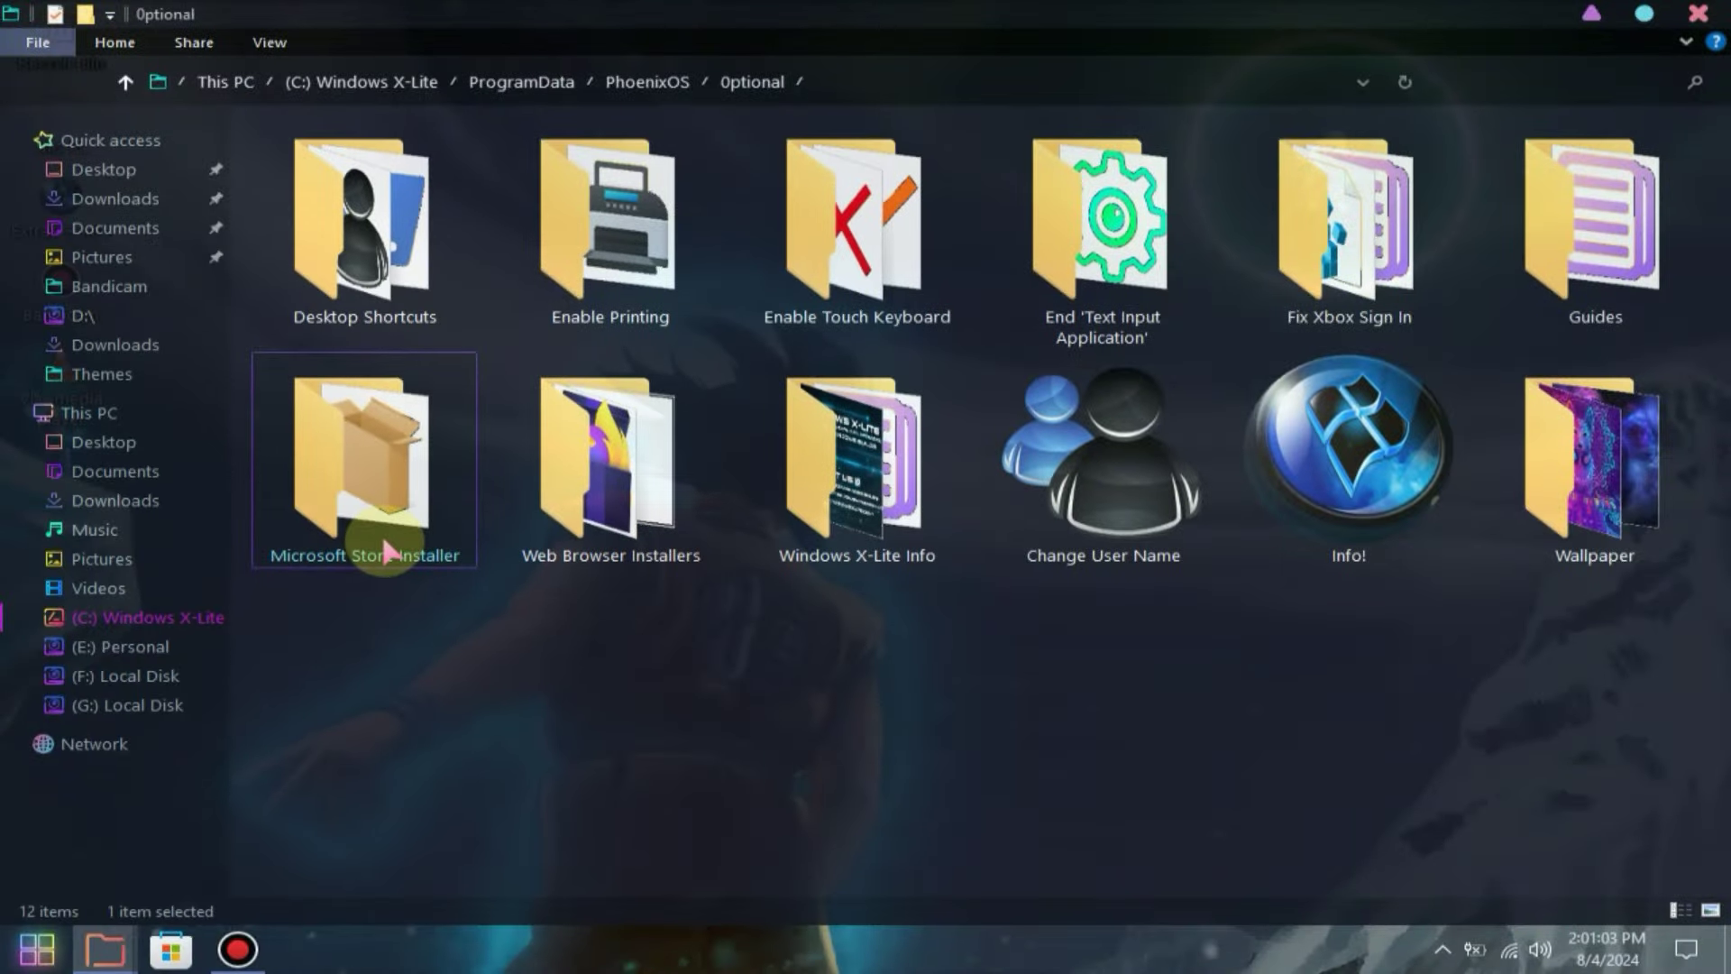
# Run the Microsoft Store Installer from the Optional folder and launch the already-installed Store
pyautogui.doubleClick(363, 462)
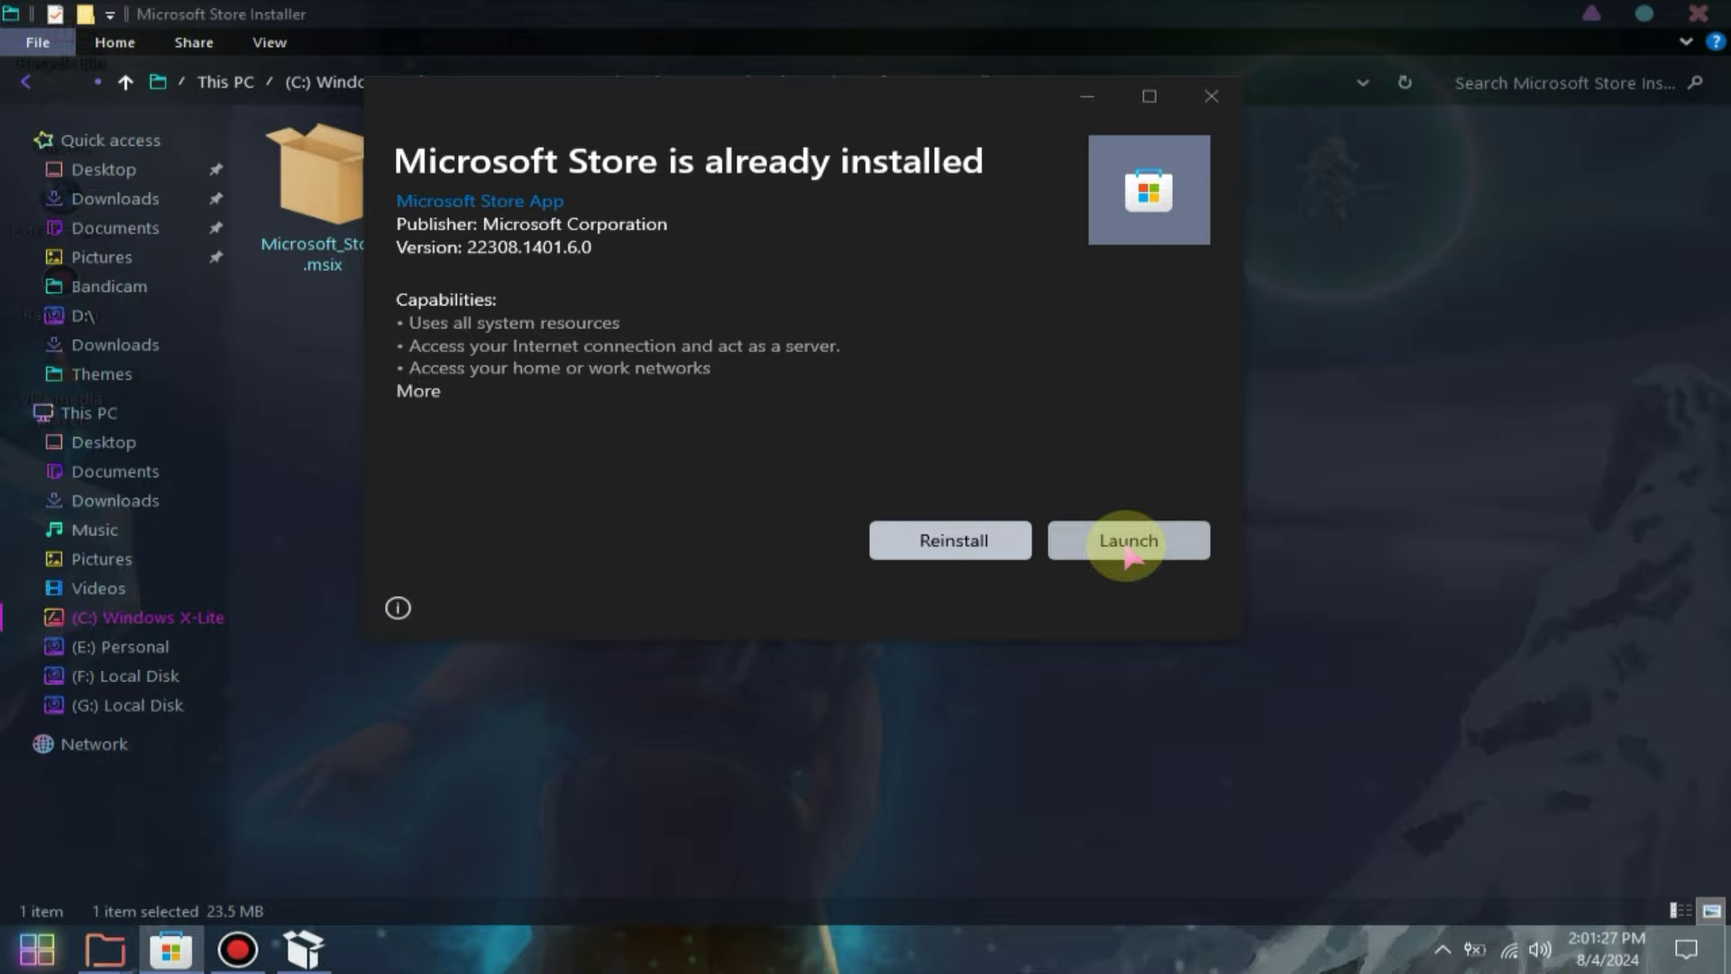
pyautogui.click(1127, 540)
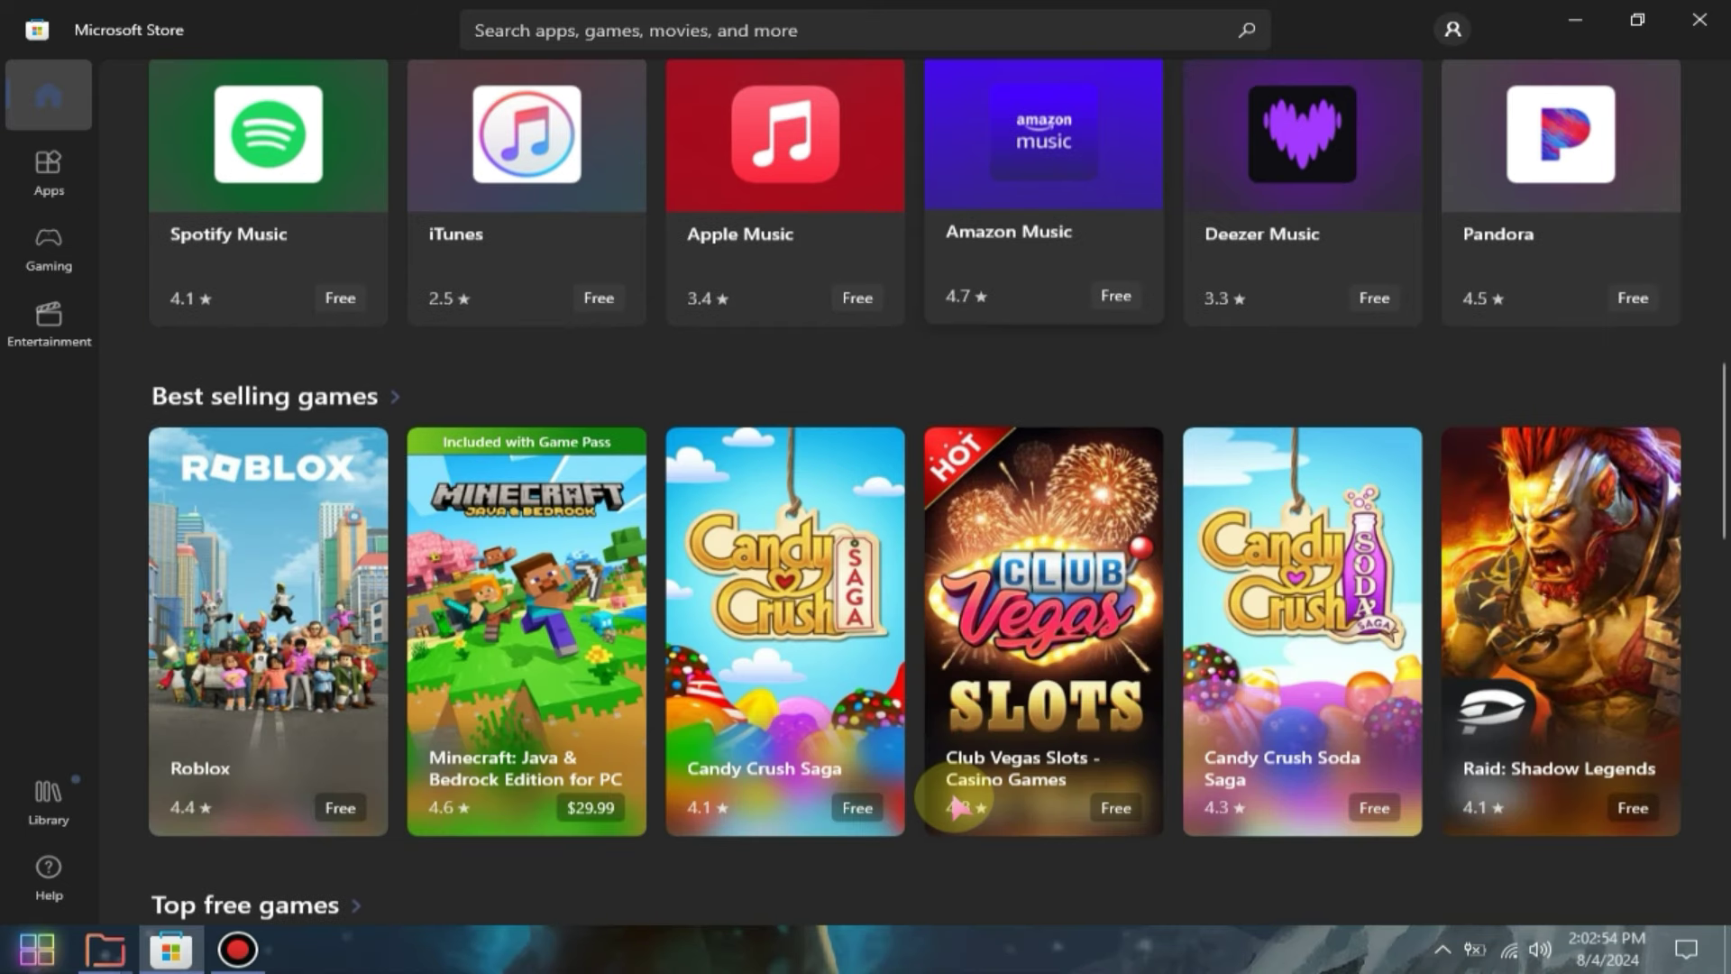
# Scroll down through the Microsoft Store home page game listings
pyautogui.scroll(-3)
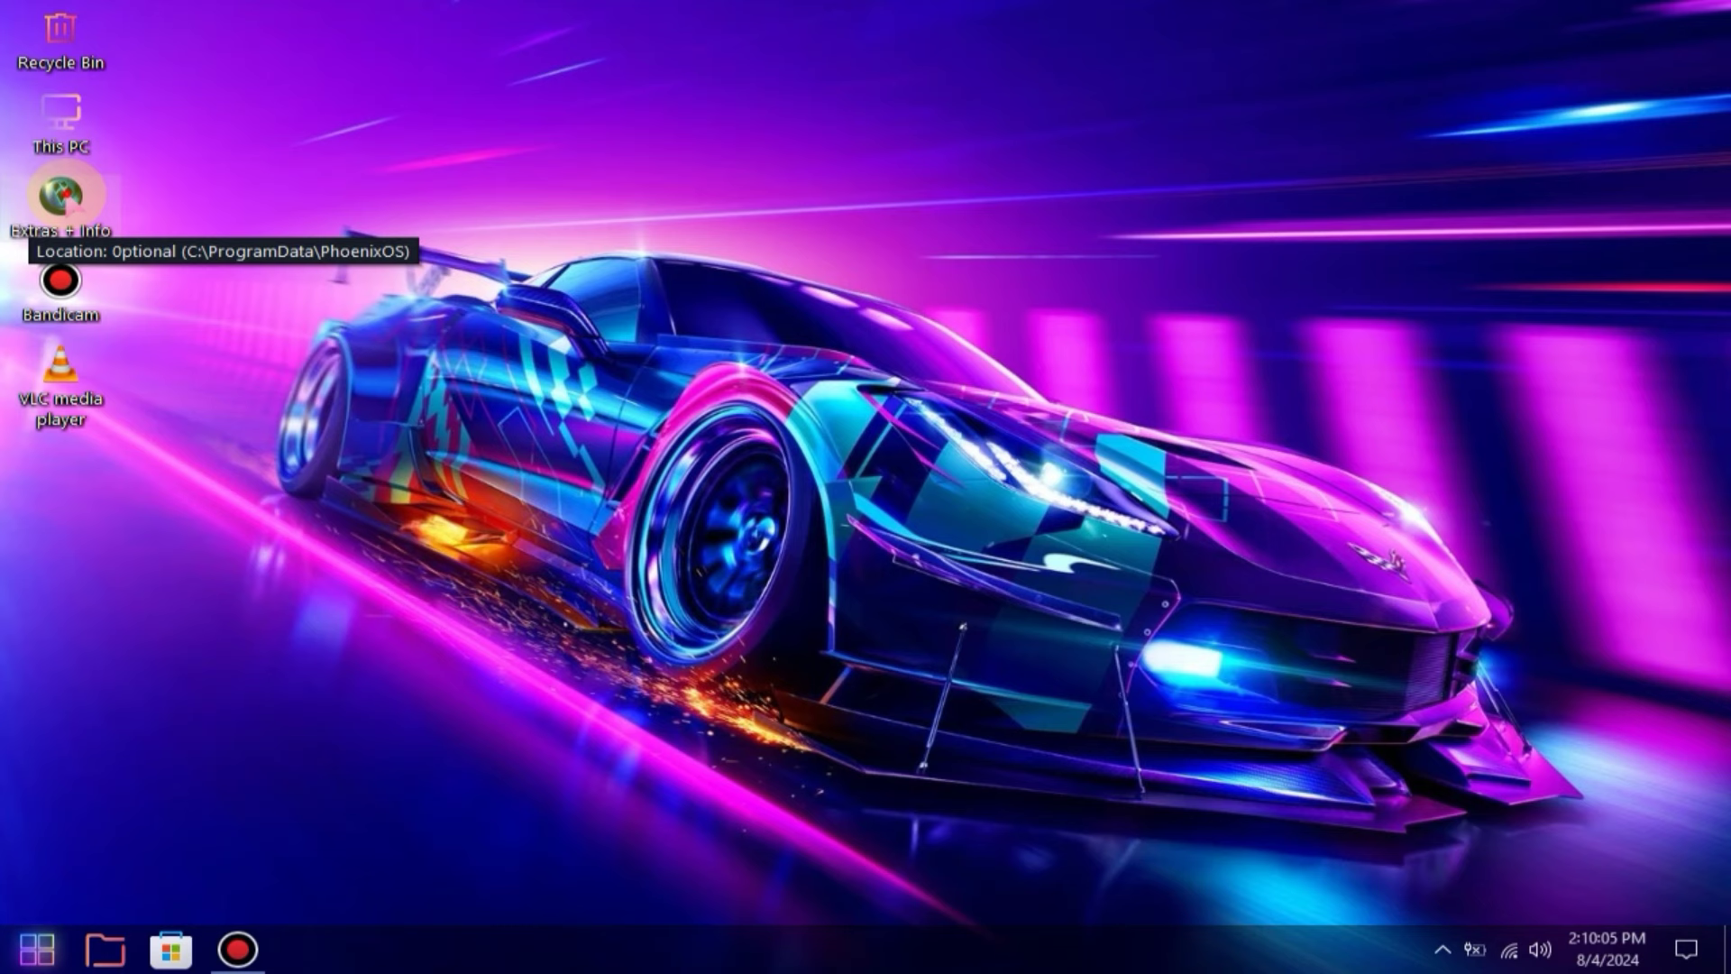
# Open Extras + Info, then expand the X-Lite Tools folder in the Start menu
pyautogui.doubleClick(60, 195)
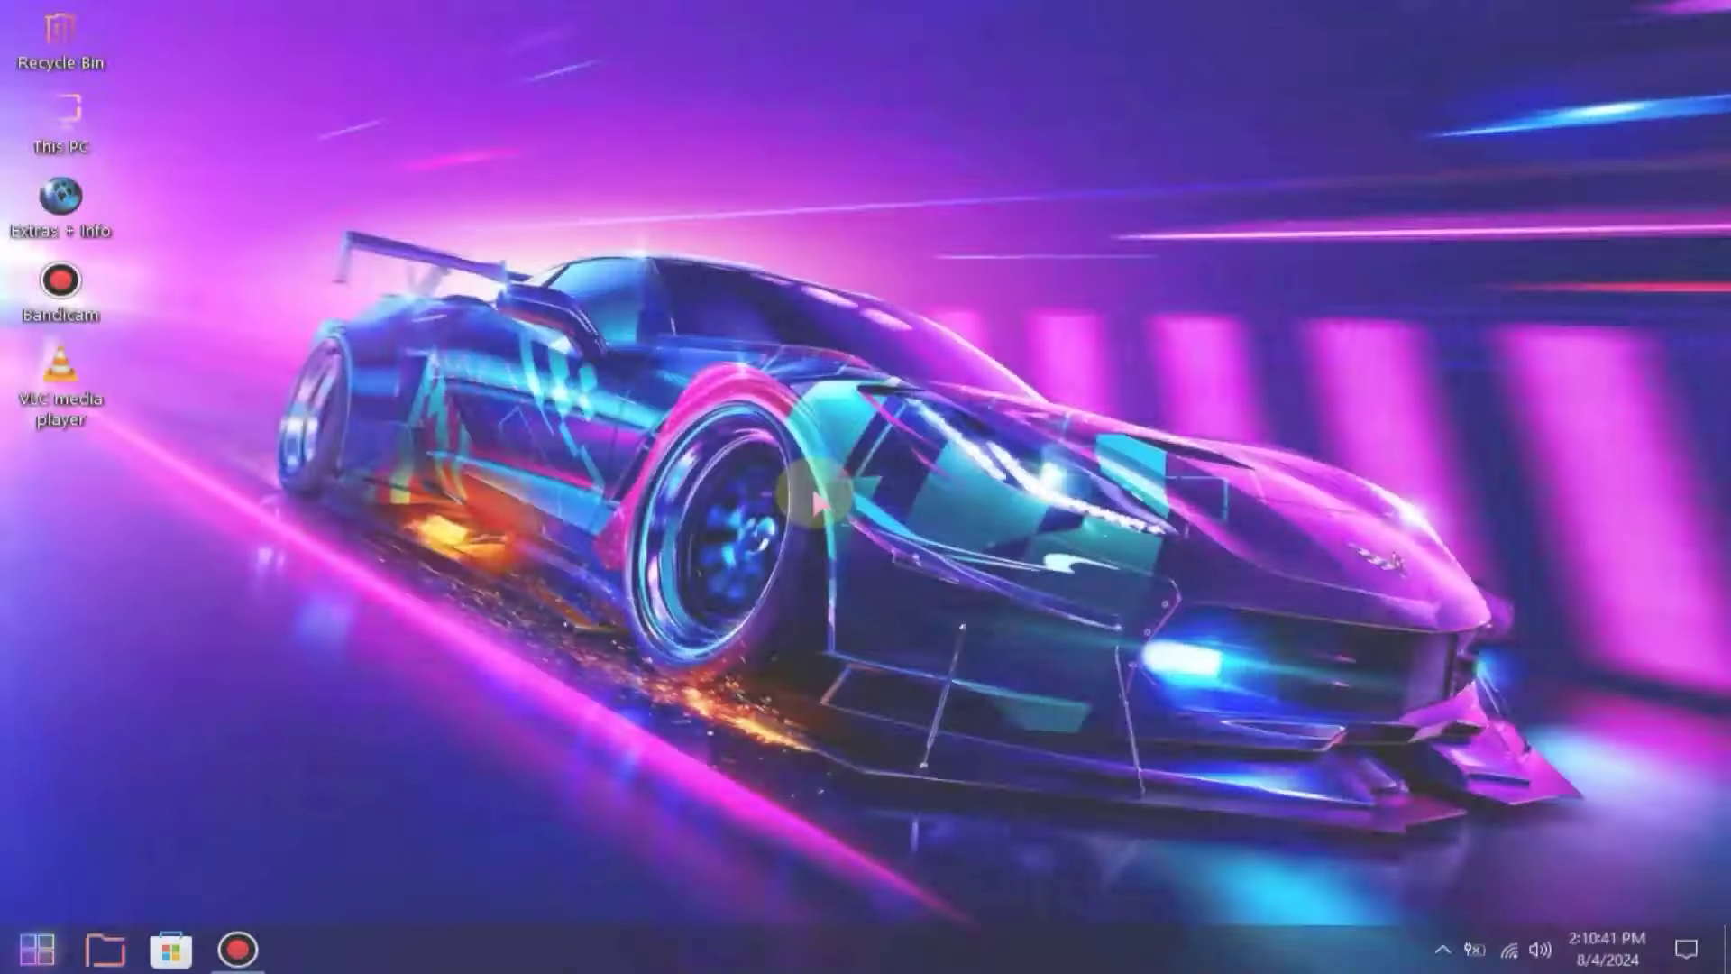
pyautogui.click(36, 949)
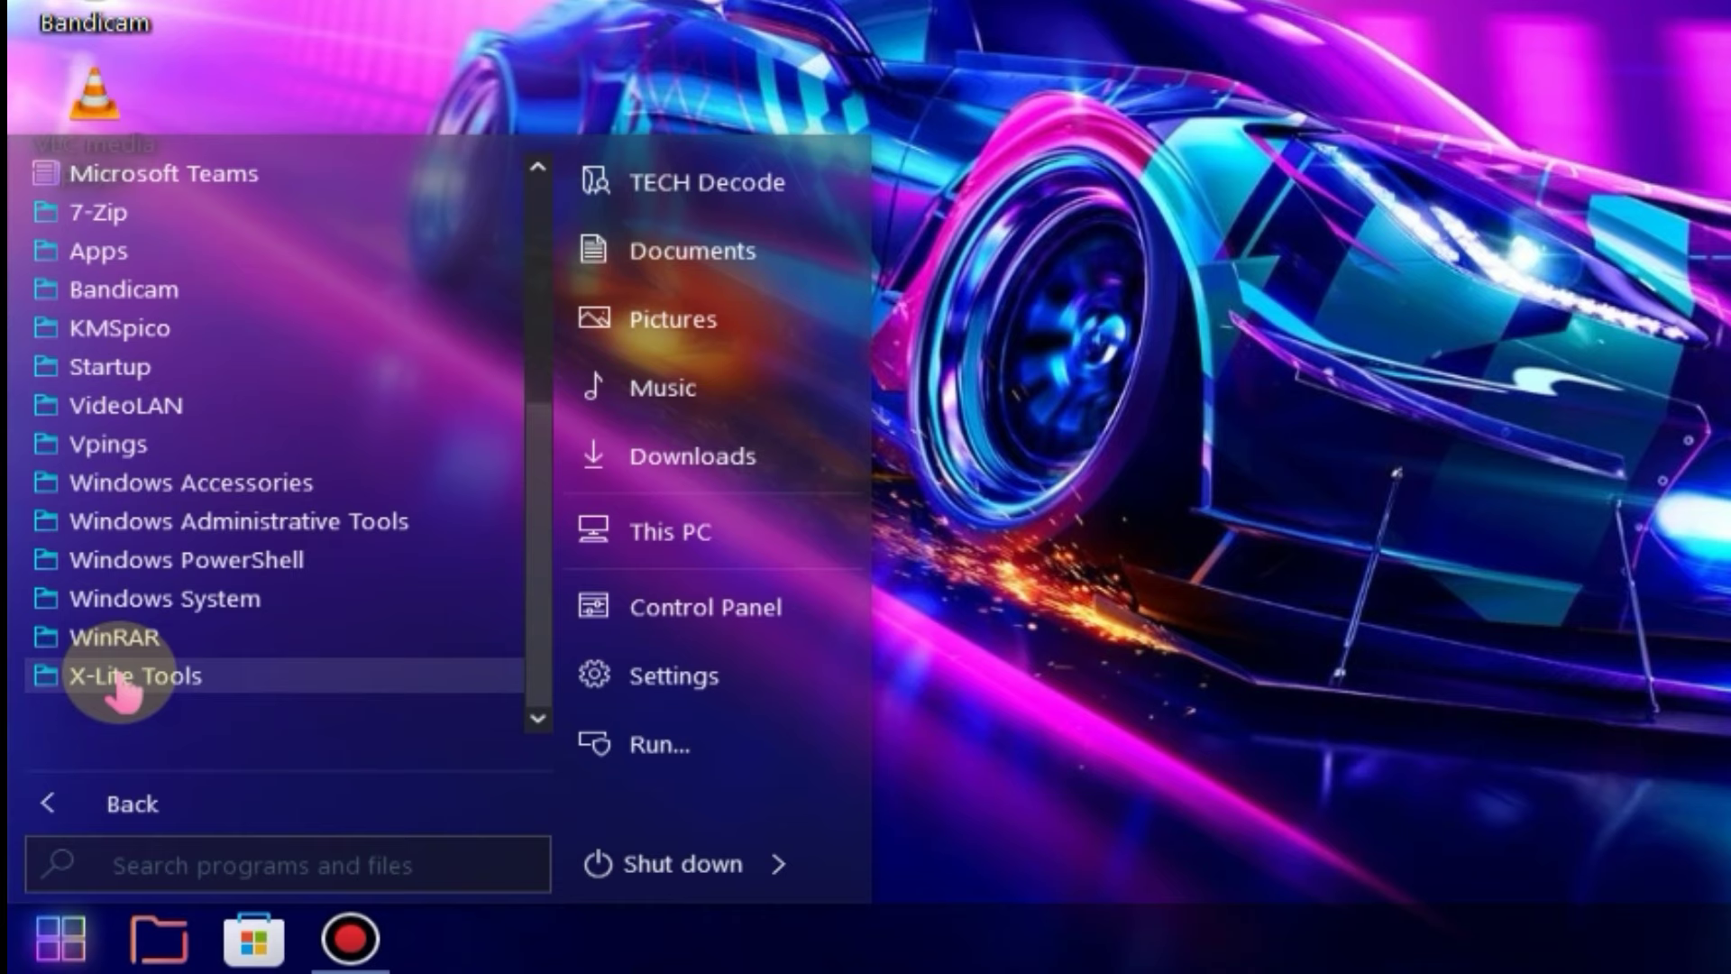
pyautogui.click(134, 674)
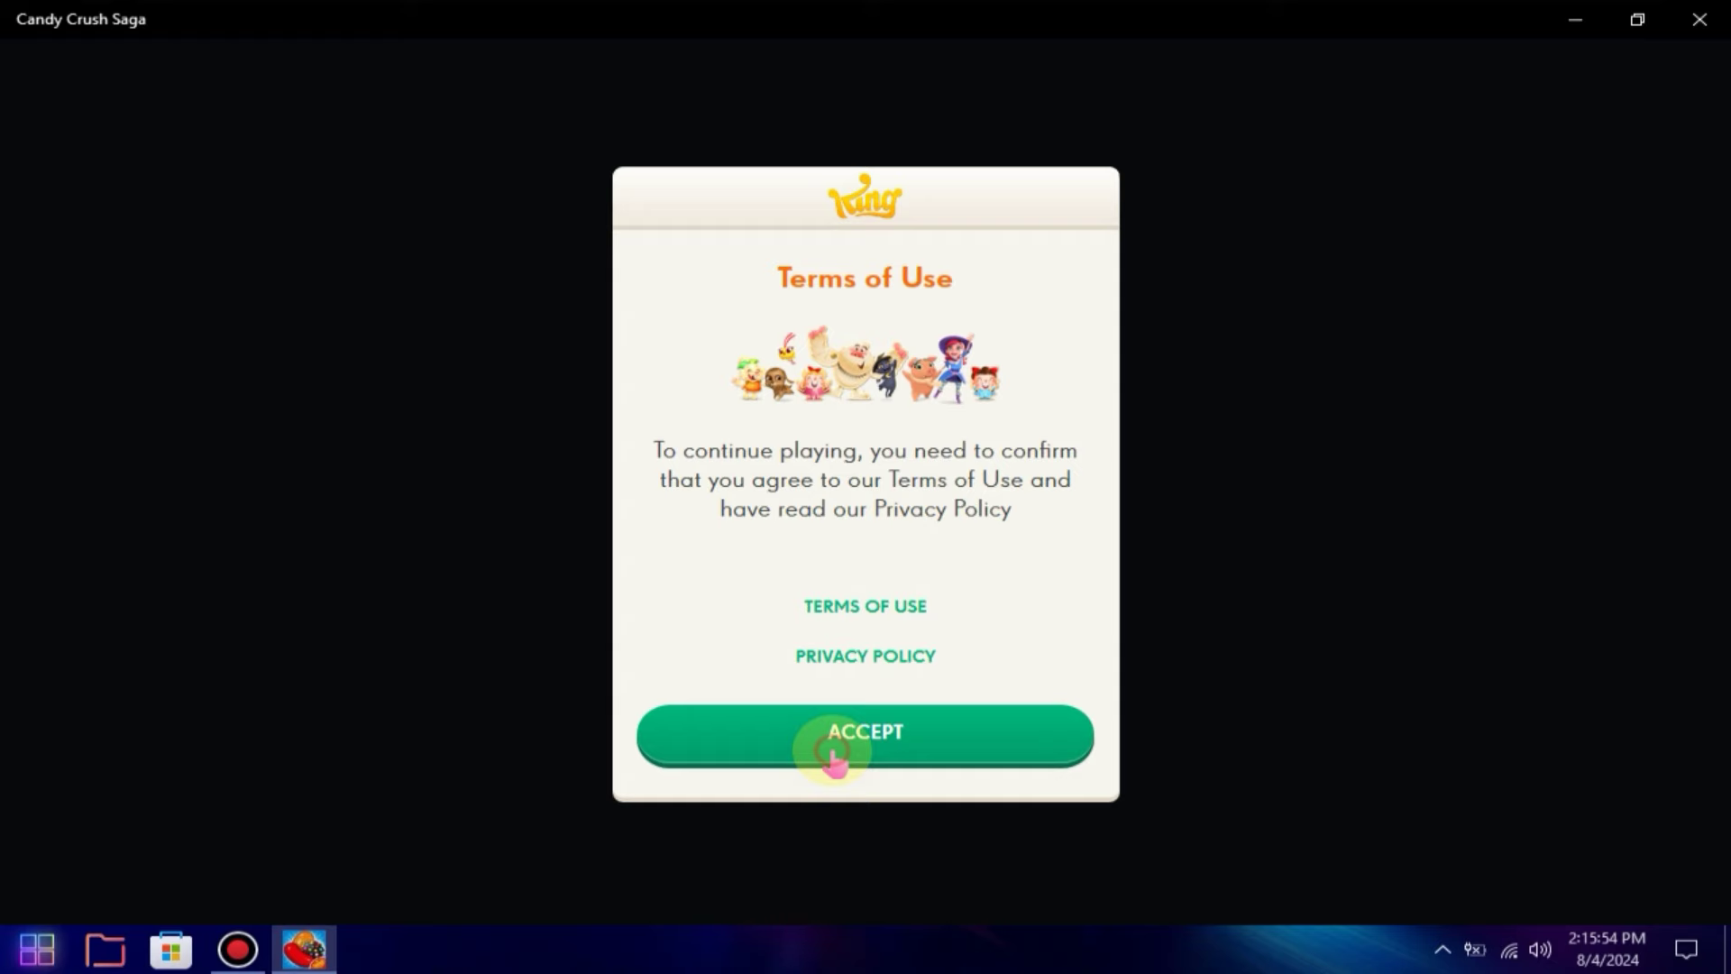
# Accept Candy Crush Saga's Terms of Use and start playing from the title screen
pyautogui.click(865, 734)
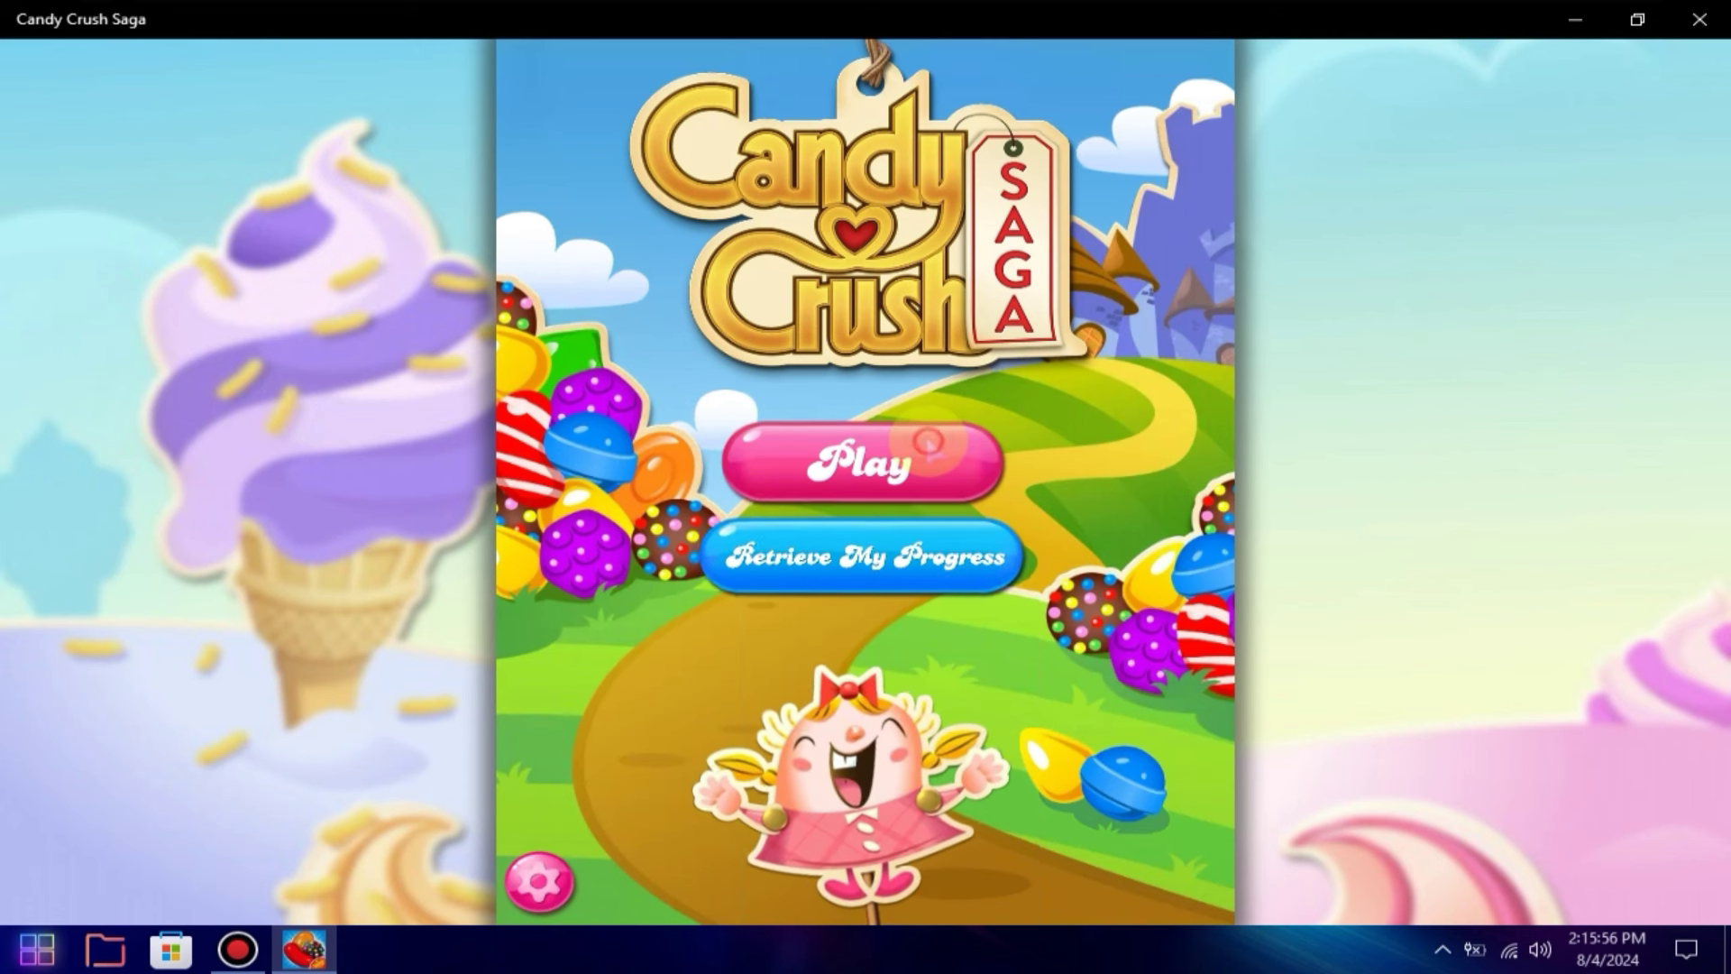
pyautogui.click(865, 461)
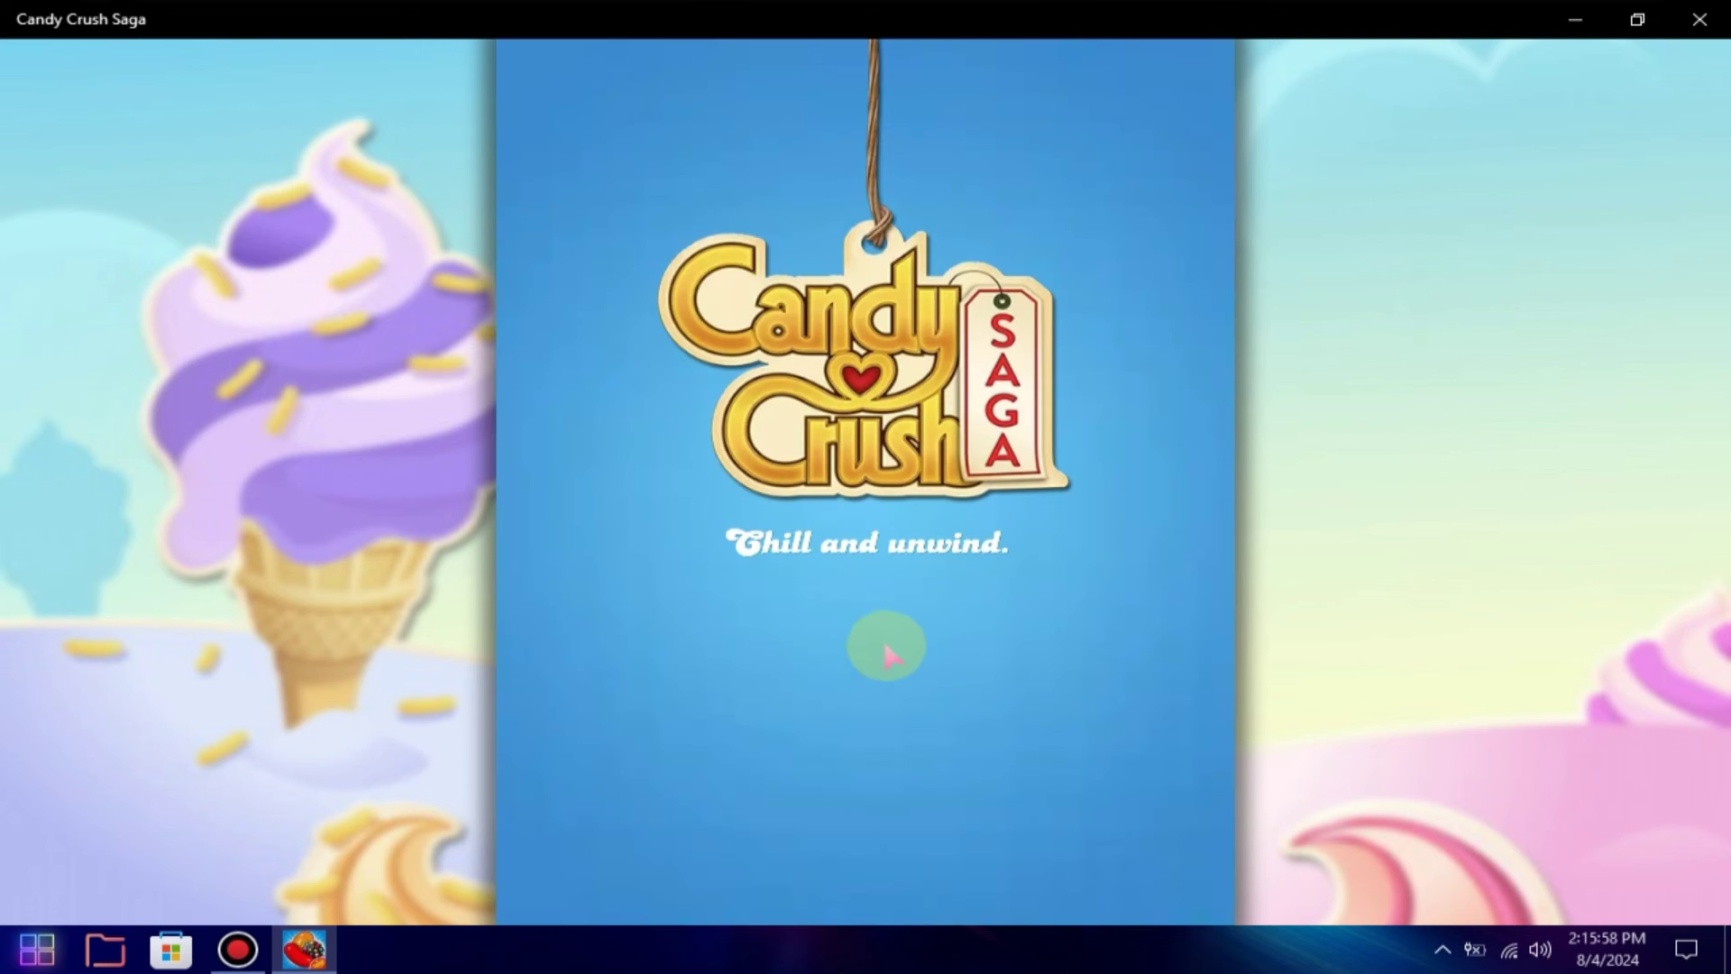